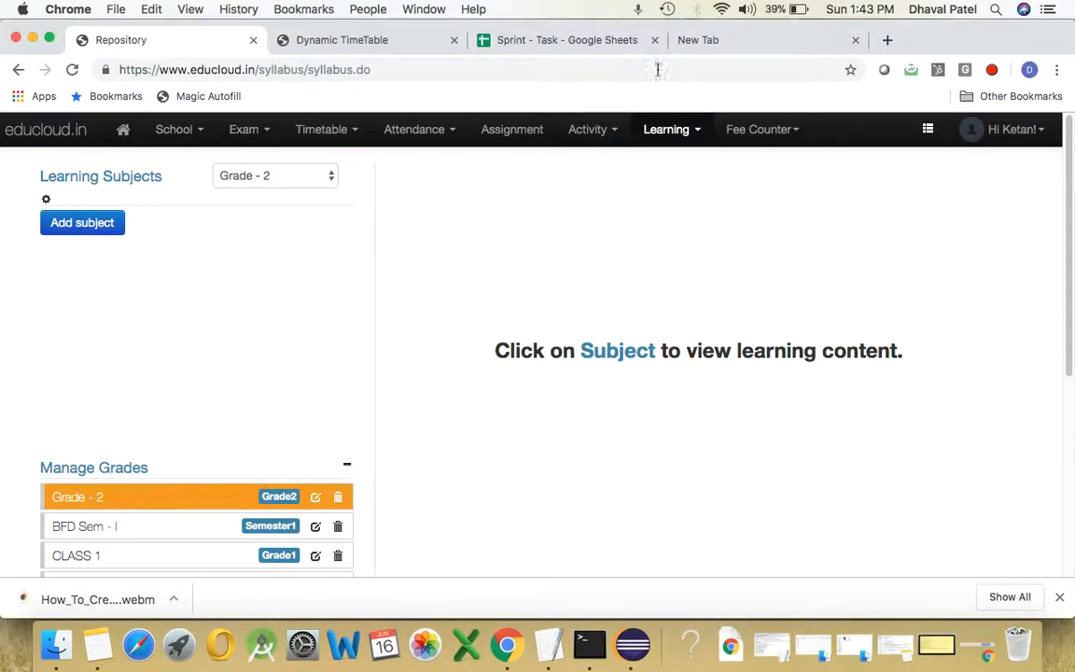
mouse_move(667, 128)
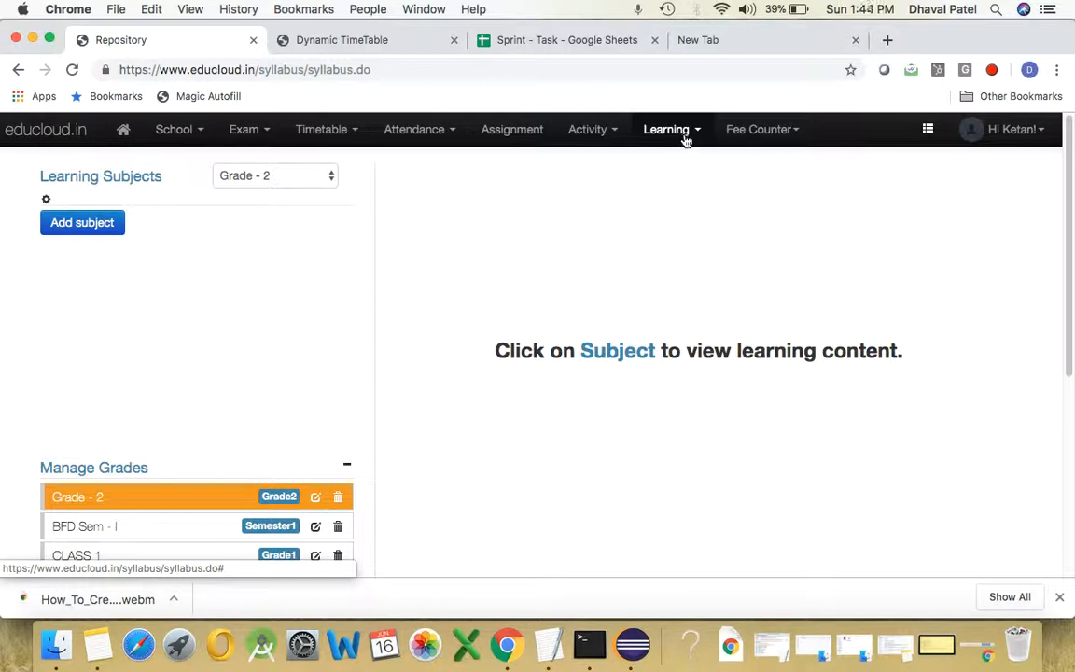
Open Learning > Syllabus Repository and keep Grade - 2 as the selected grade
left_click(667, 129)
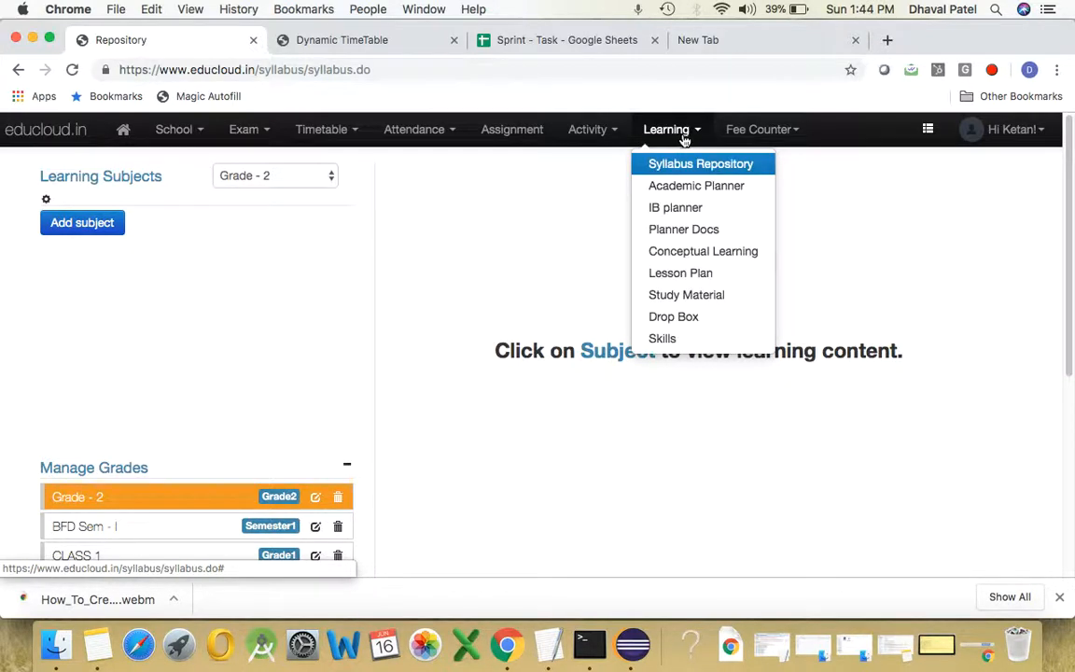
mouse_move(684, 140)
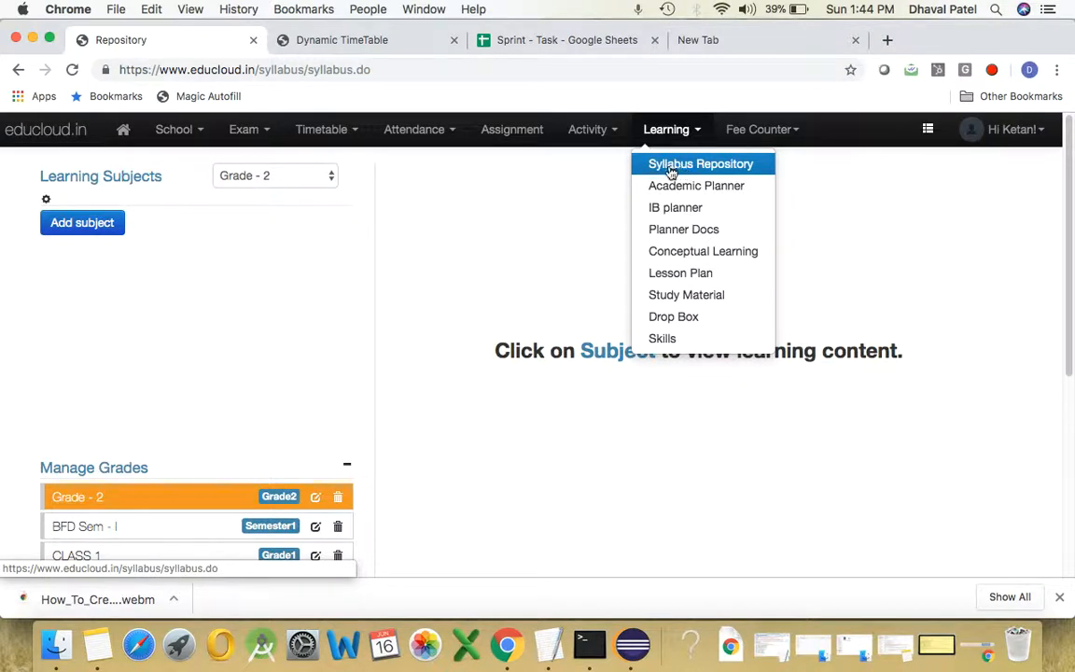
mouse_move(469, 220)
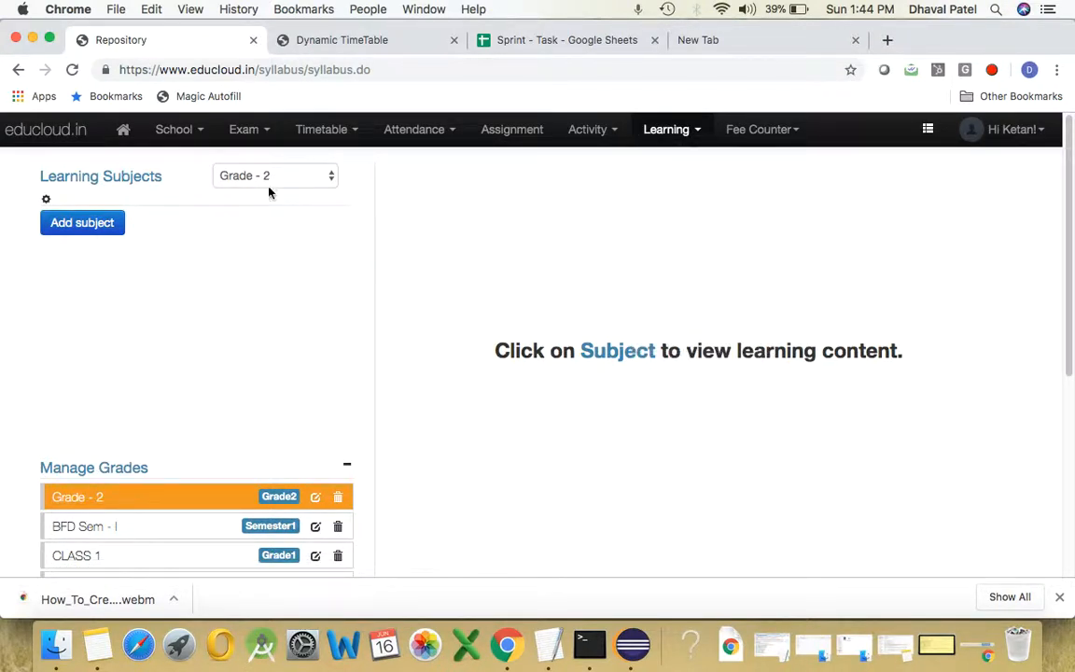
left_click(275, 176)
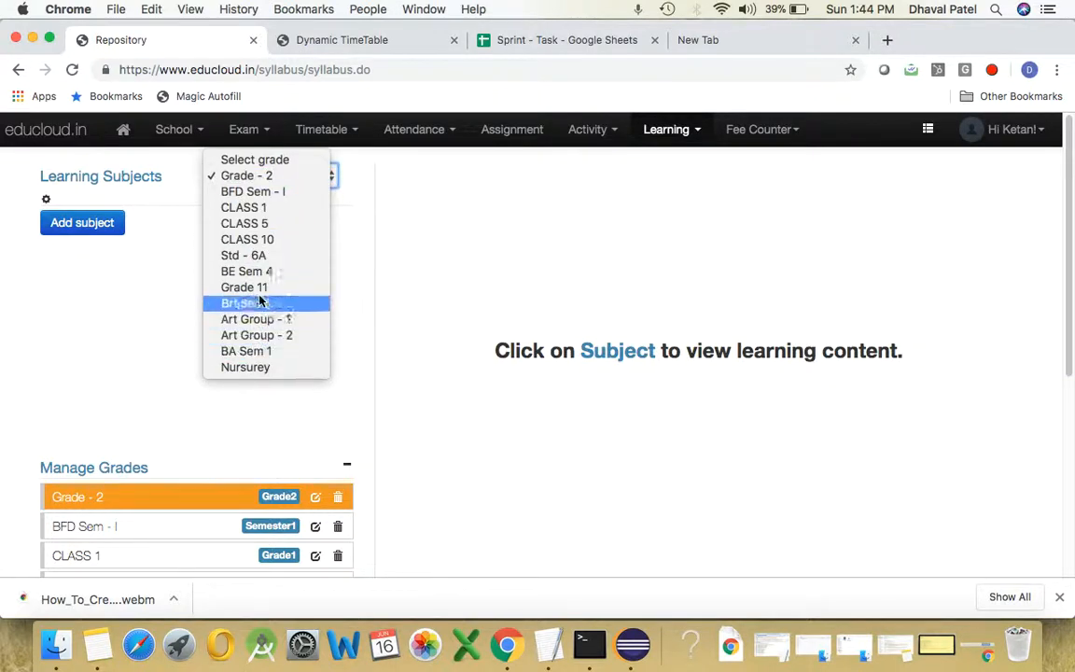
left_click(246, 176)
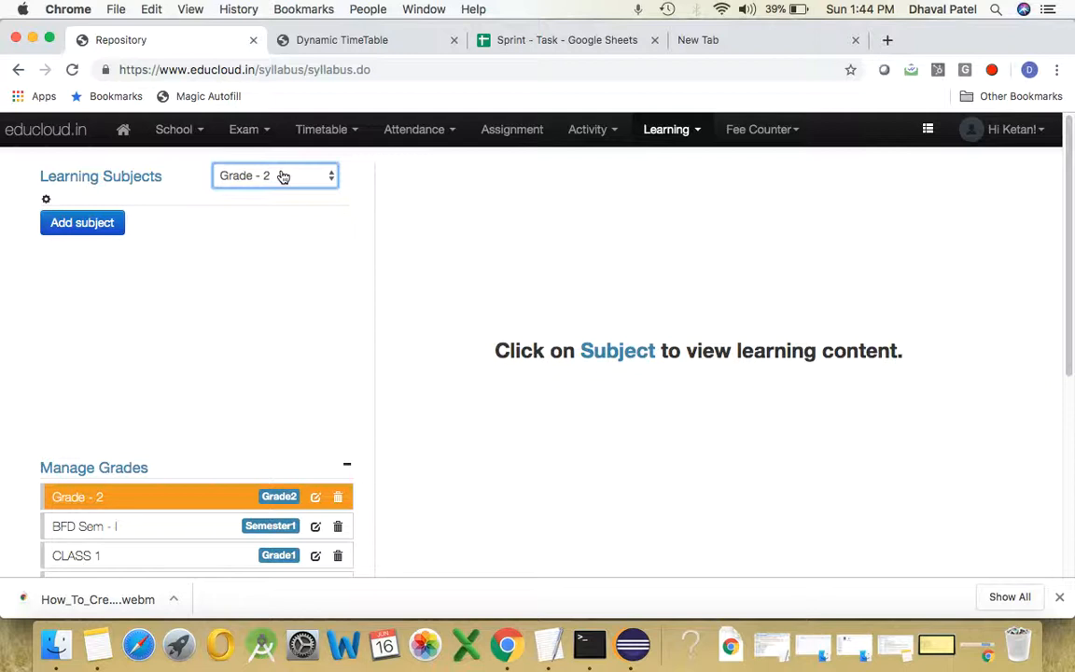
mouse_move(283, 177)
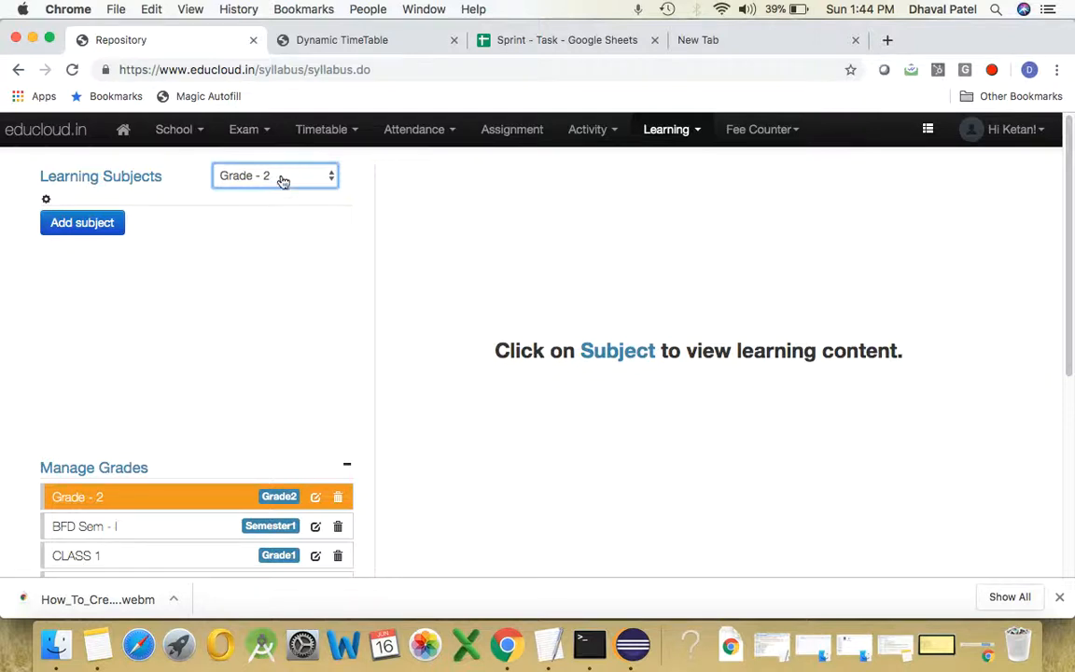
mouse_move(222, 261)
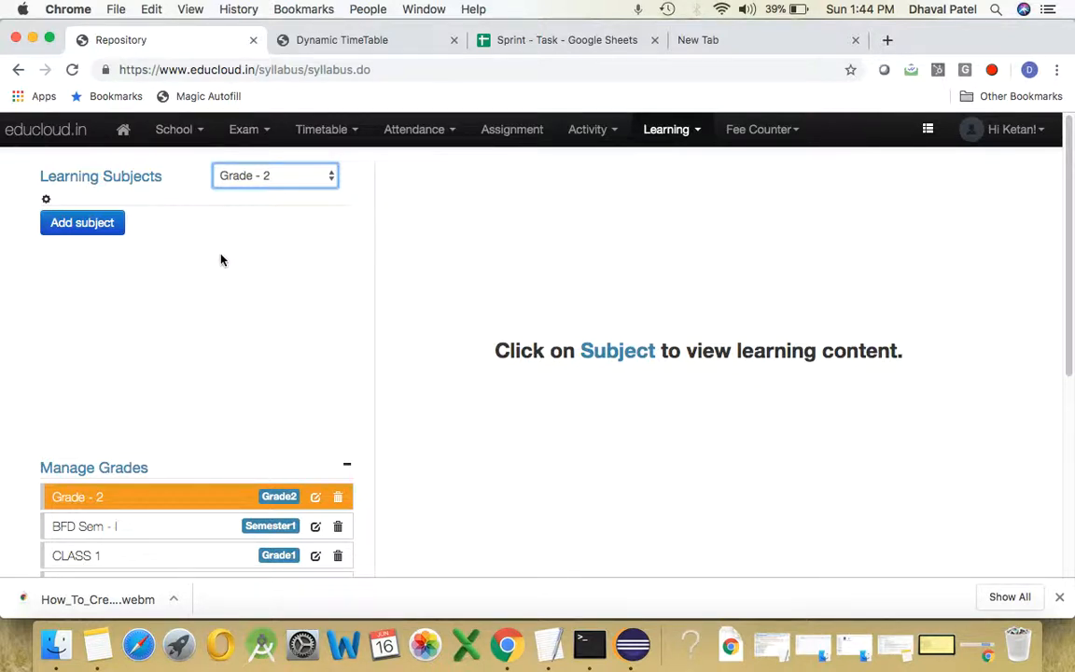
mouse_move(273, 324)
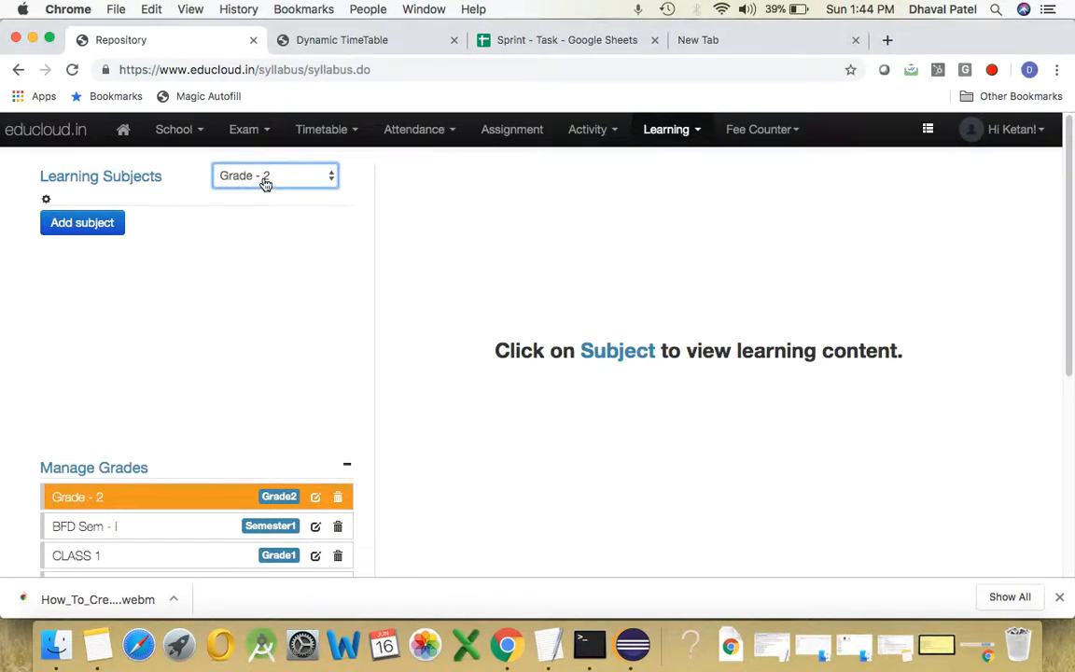
left_click(275, 175)
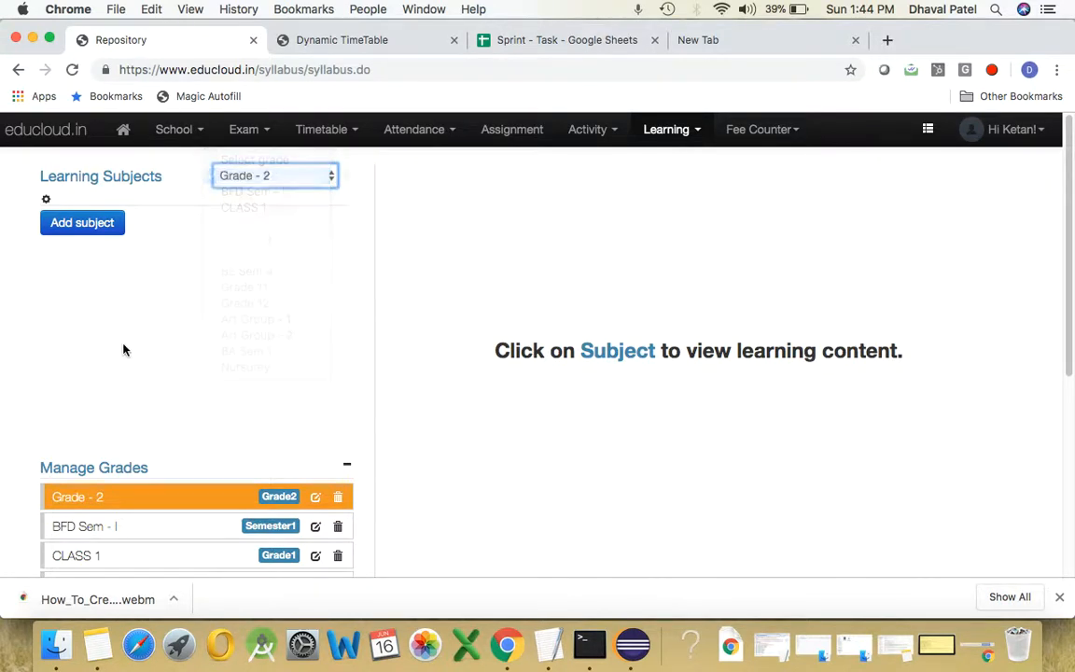
scroll("down", 3)
type("Math")
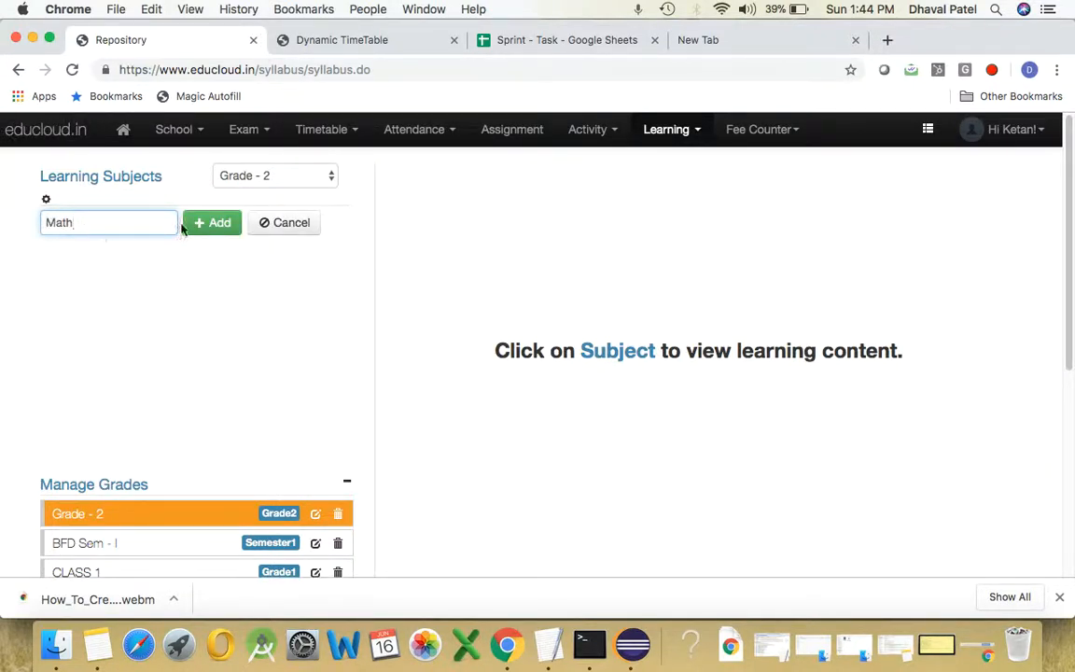
Save Math, then add English as a second Grade - 2 subject
left_click(212, 223)
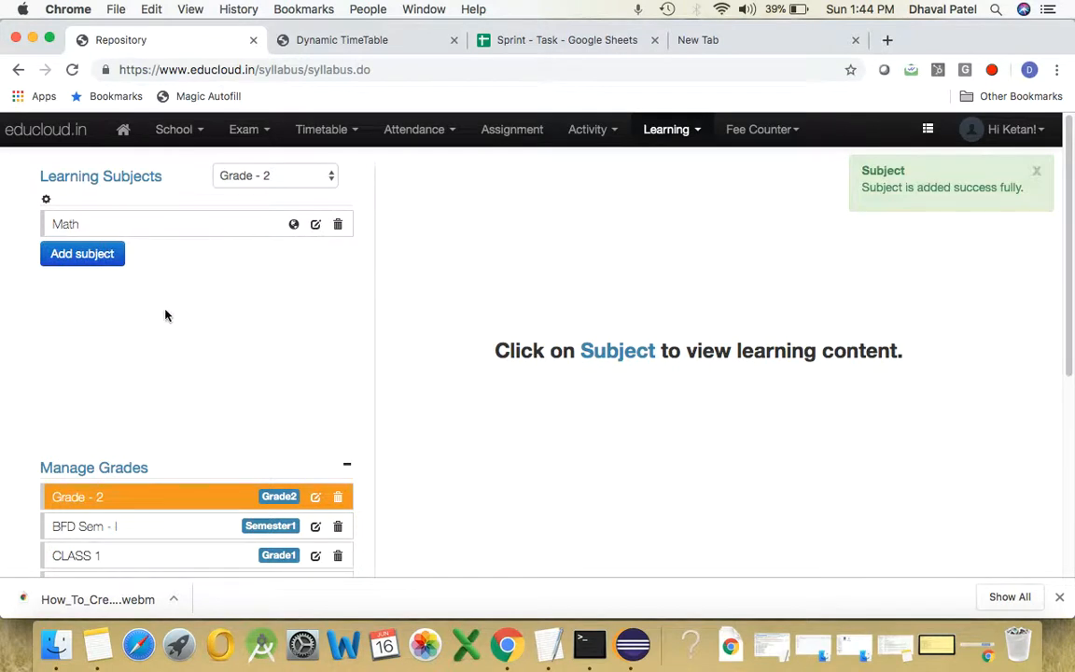
left_click(82, 253)
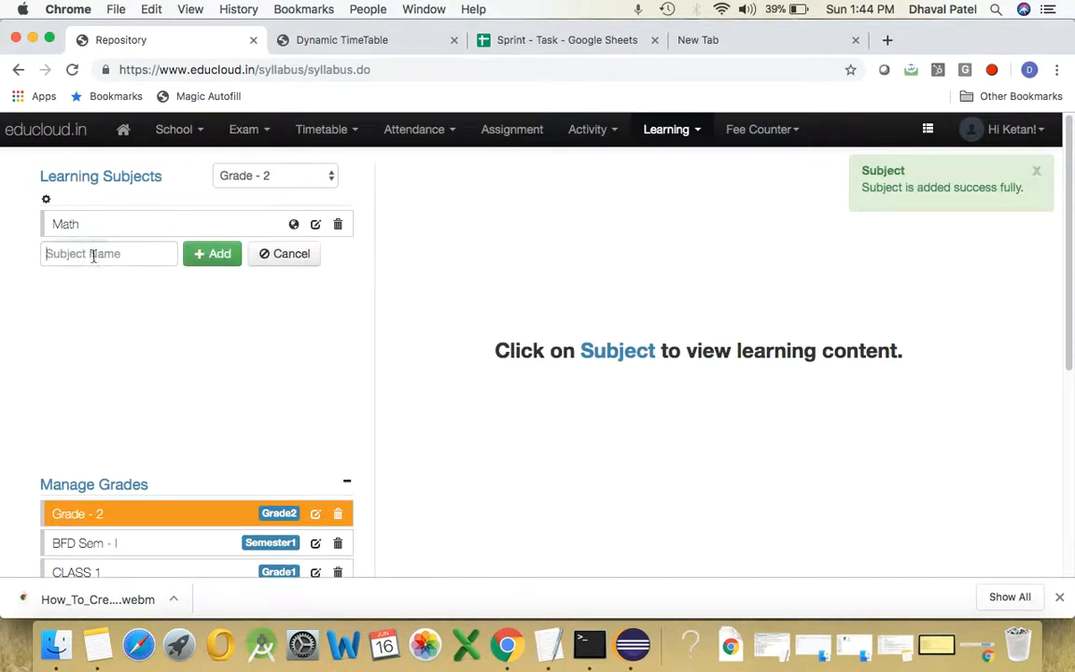
type("Eng")
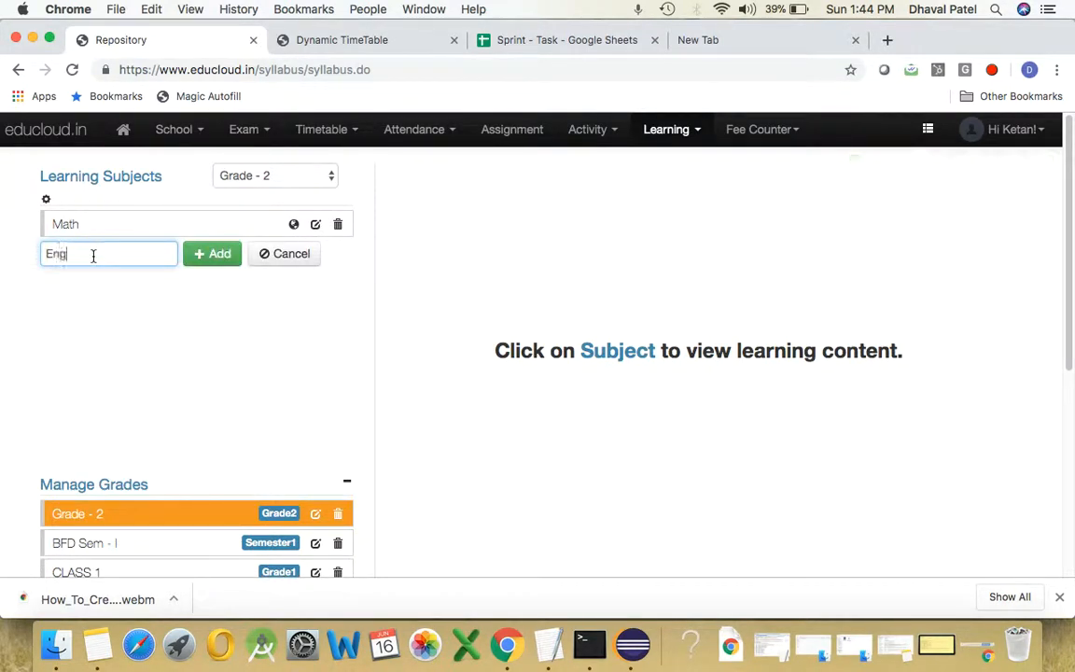
left_click(212, 253)
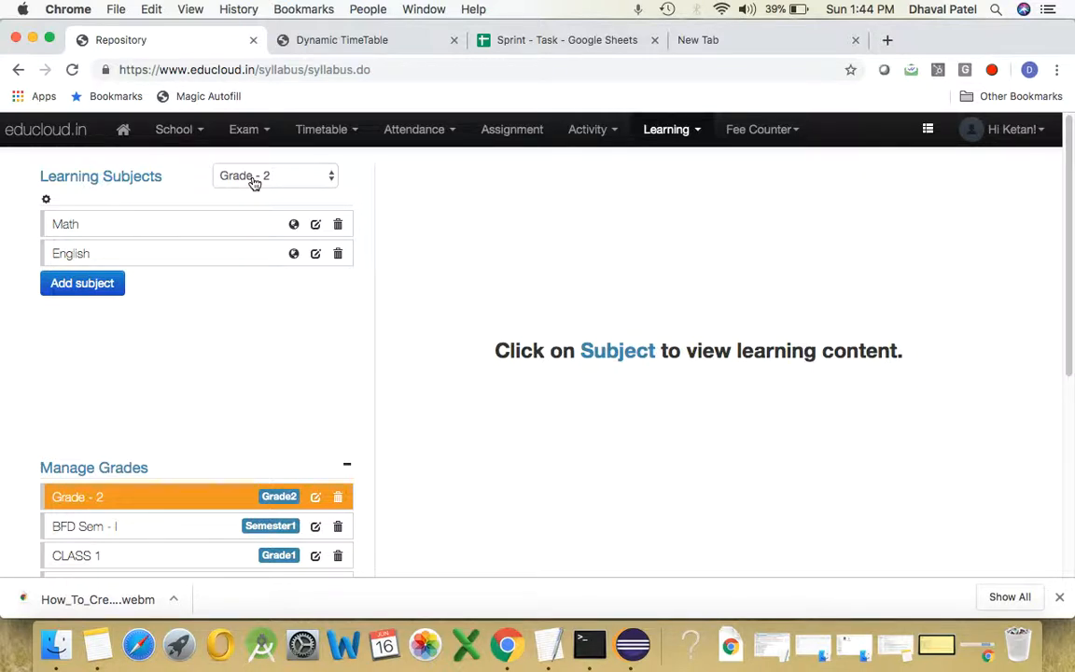
mouse_move(266, 191)
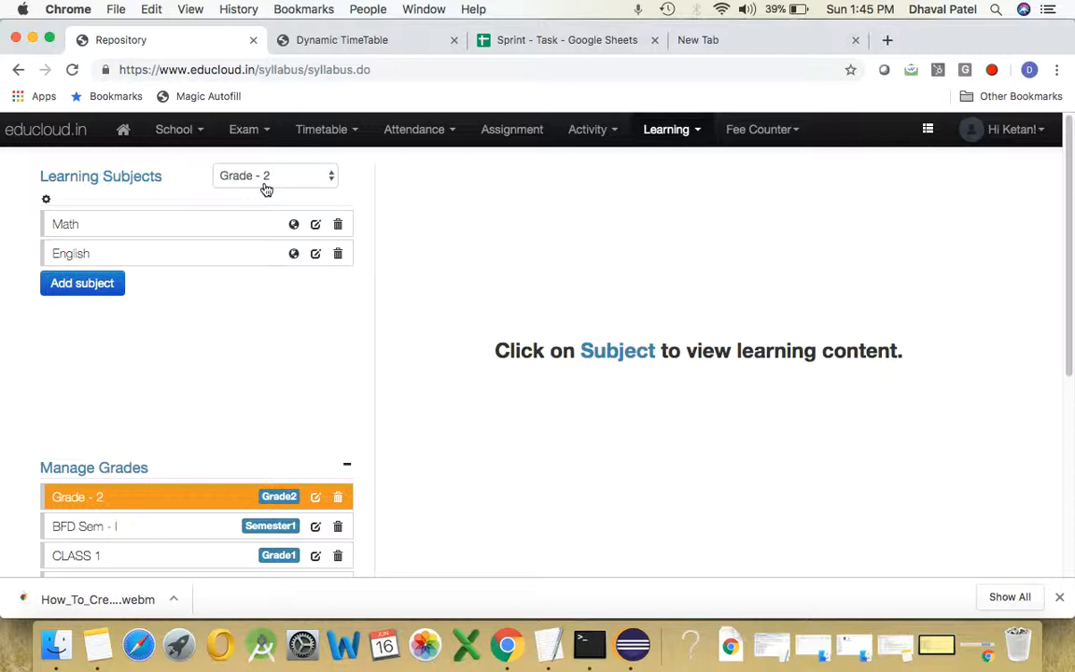
mouse_move(258, 194)
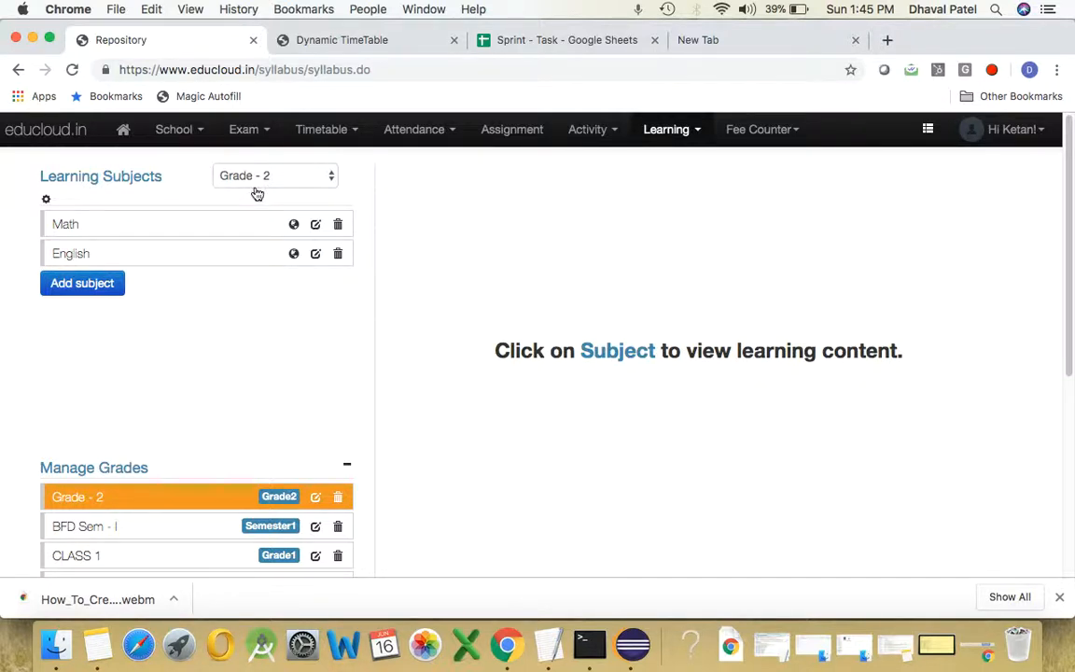
mouse_move(378, 161)
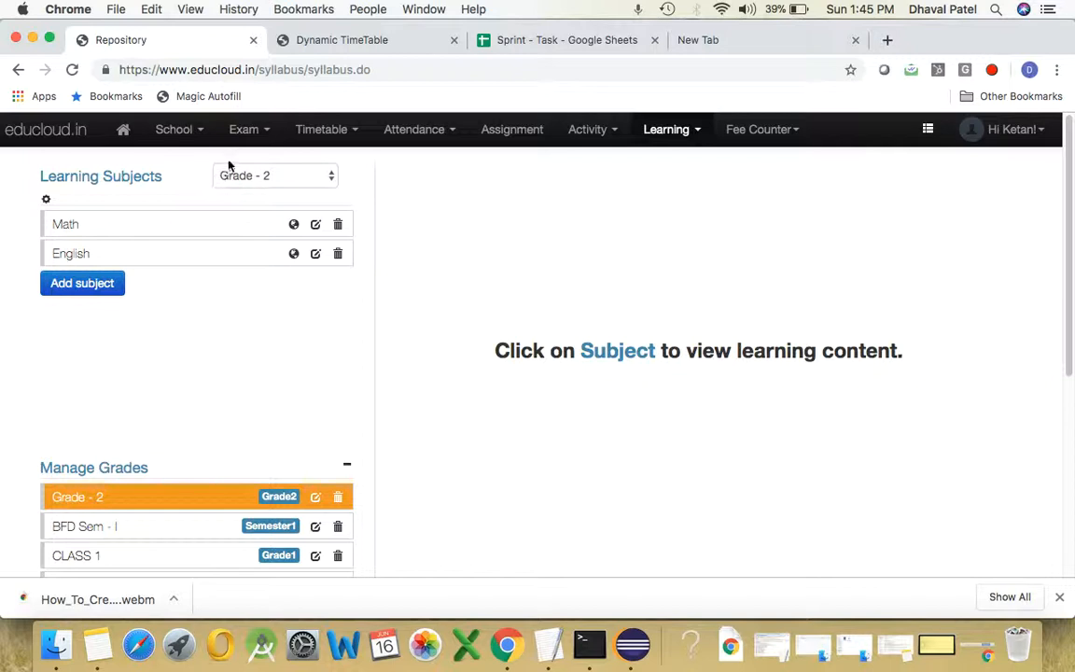
mouse_move(94, 229)
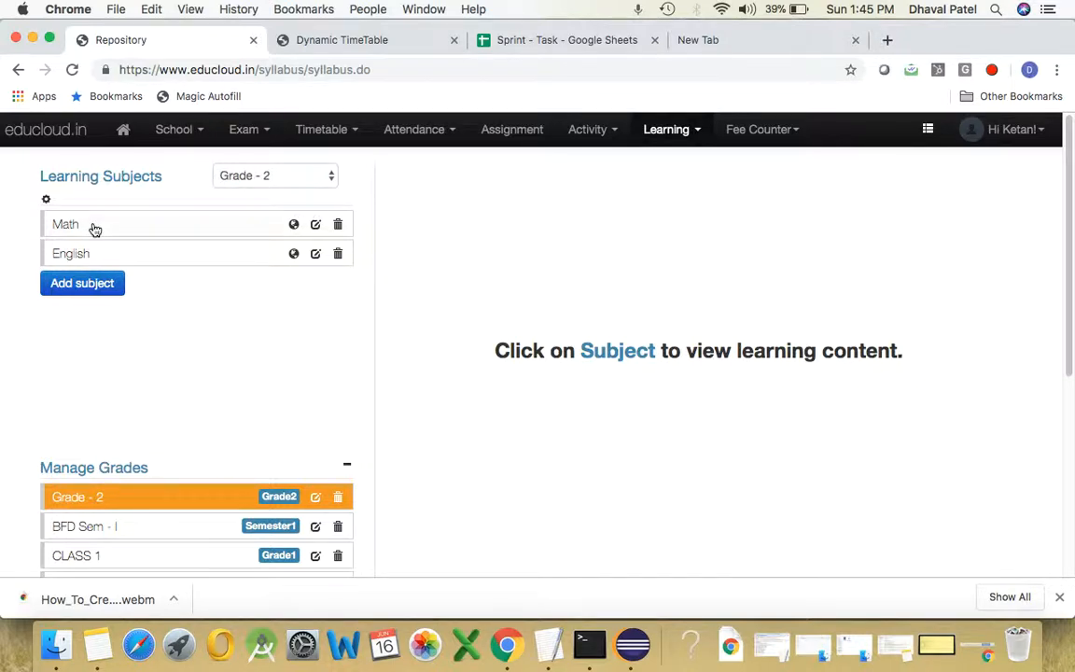
Open the Math subject's learning content page from the subjects list
left_click(65, 224)
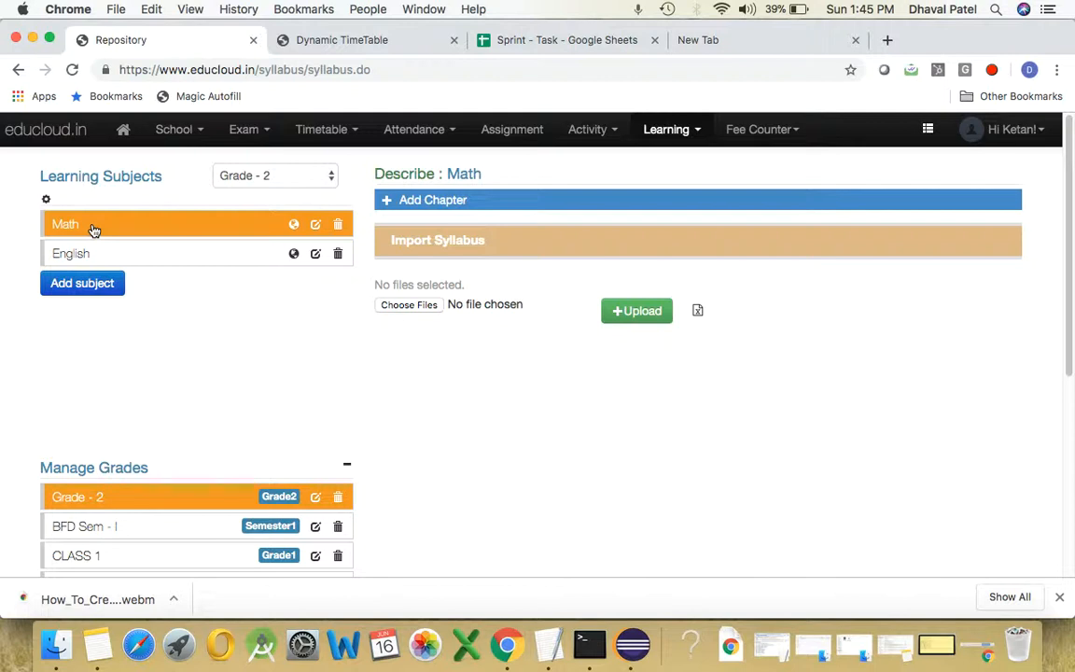
mouse_move(406, 353)
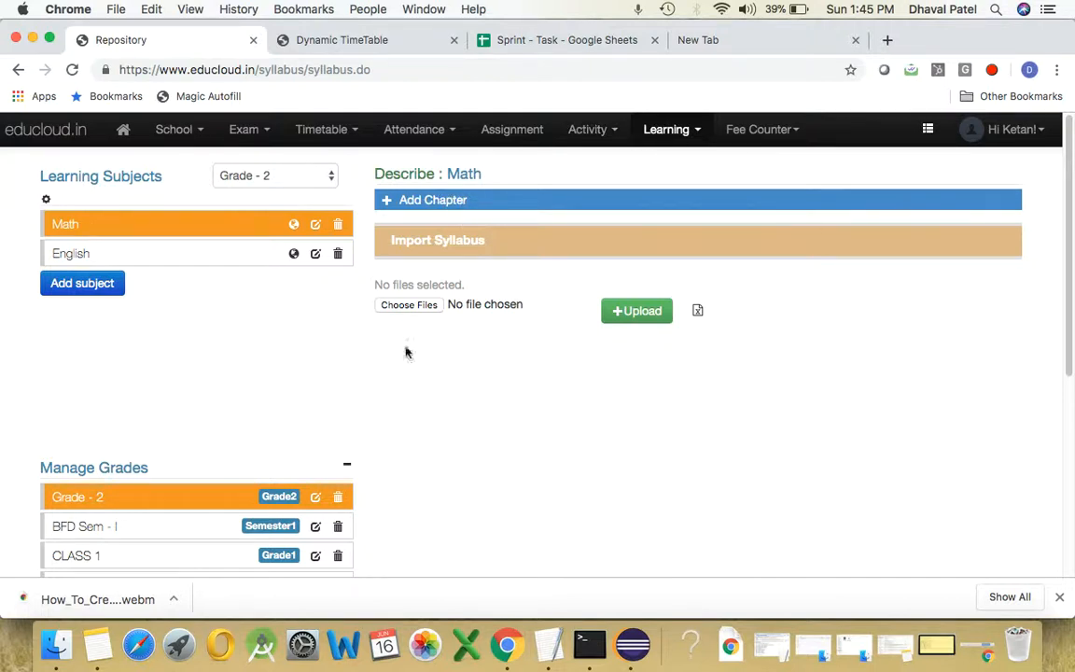
mouse_move(719, 419)
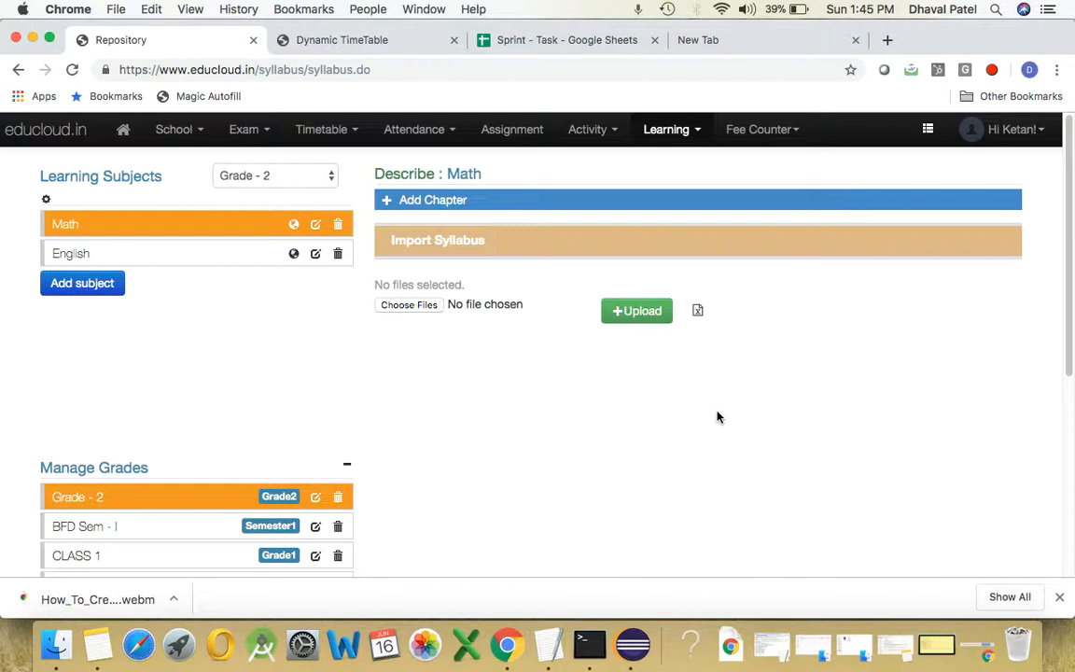
mouse_move(625, 420)
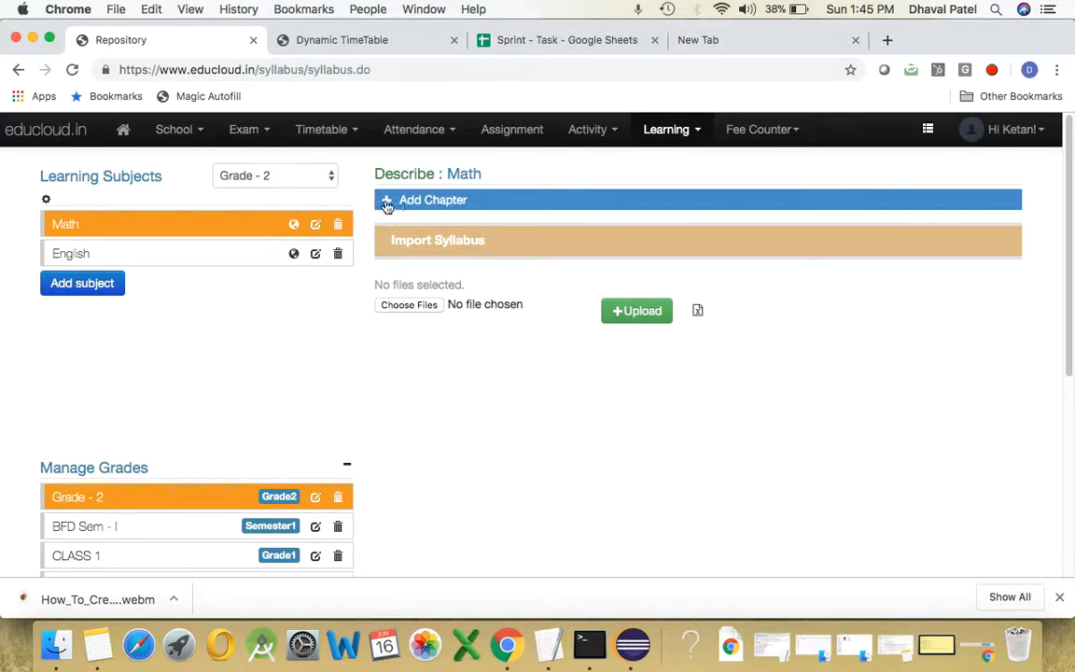
mouse_move(439, 203)
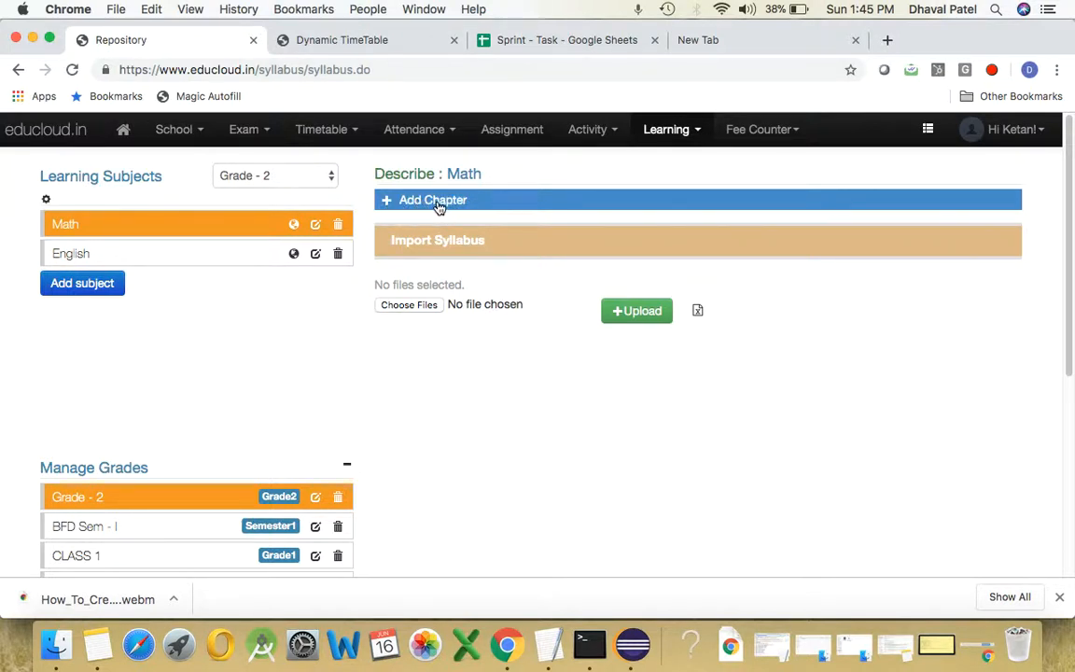
Add the chapters Introduction, Unit 2, Unit 3 and Unit 4 to Math
left_click(432, 199)
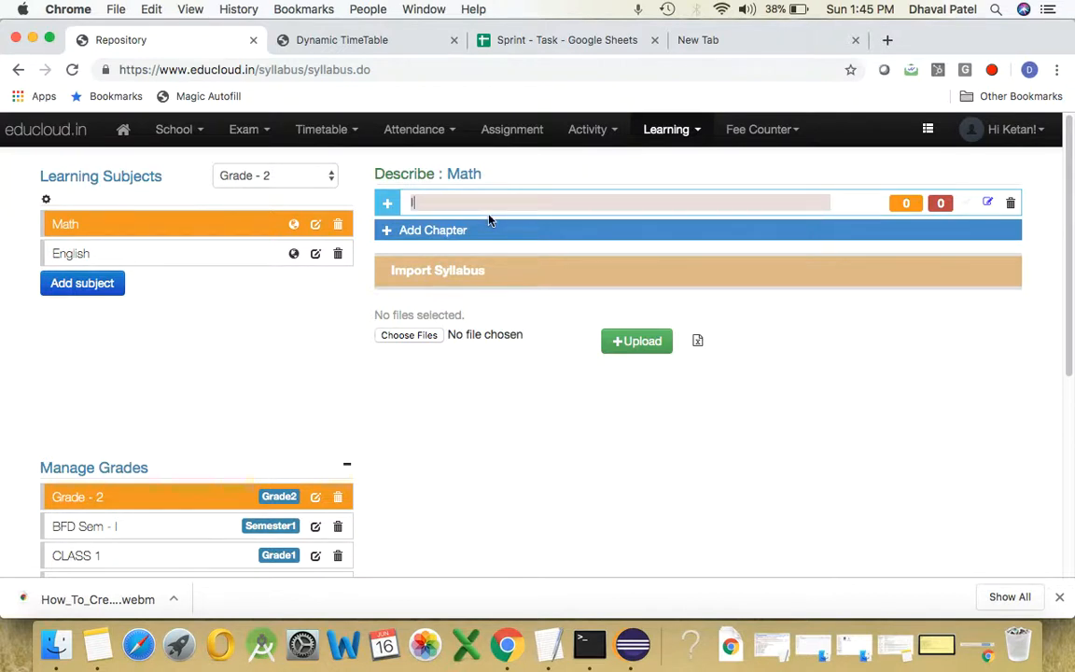
type("Introduction")
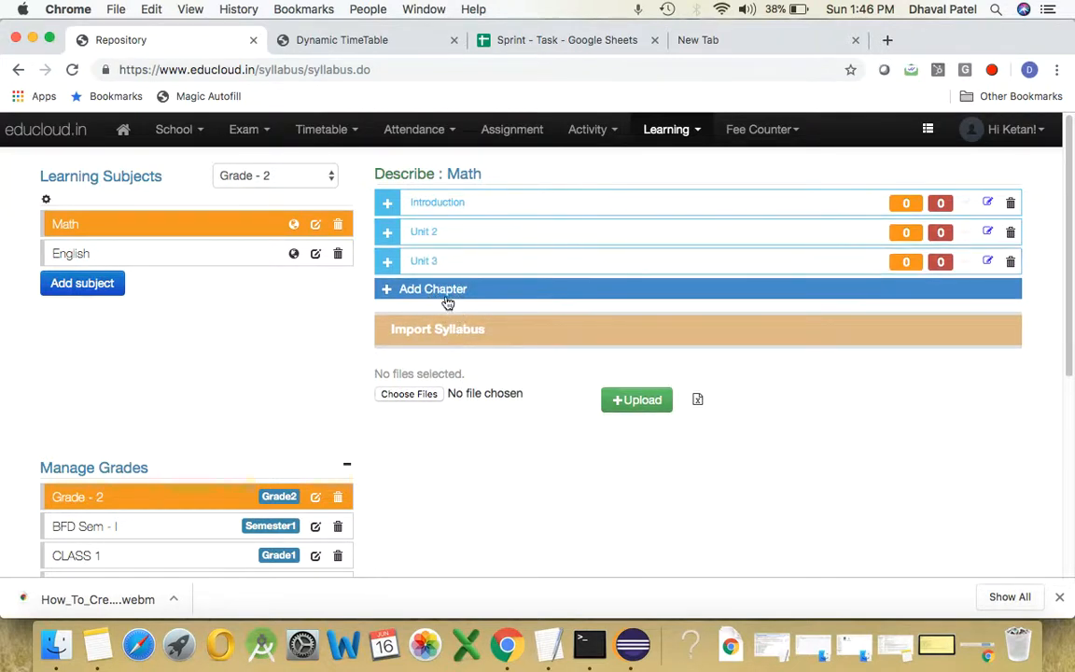
left_click(433, 288)
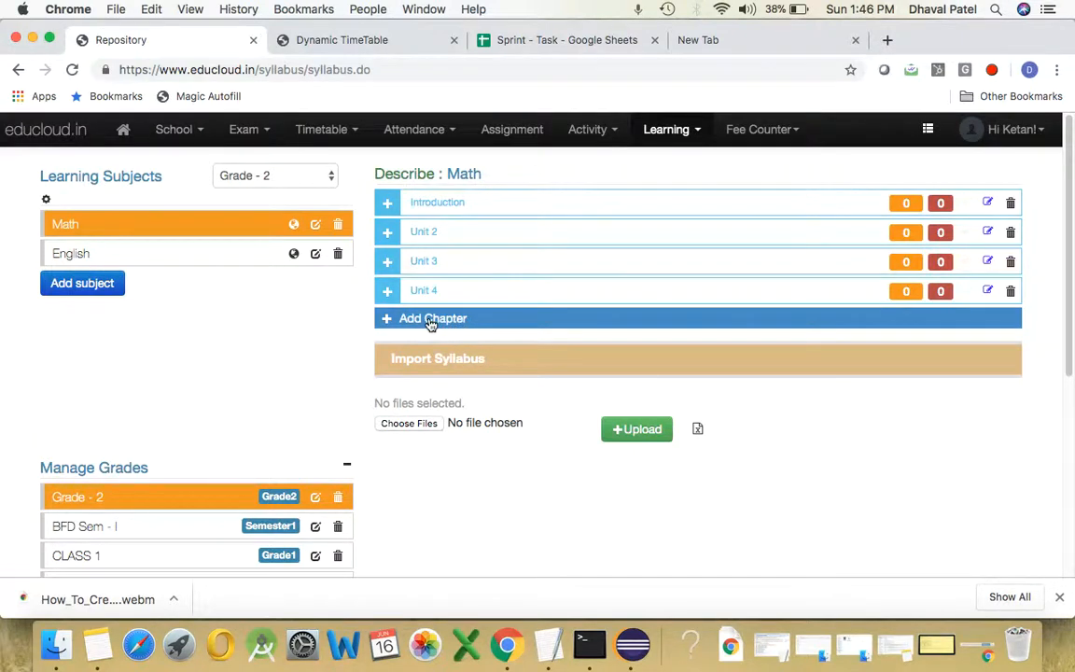
mouse_move(438, 326)
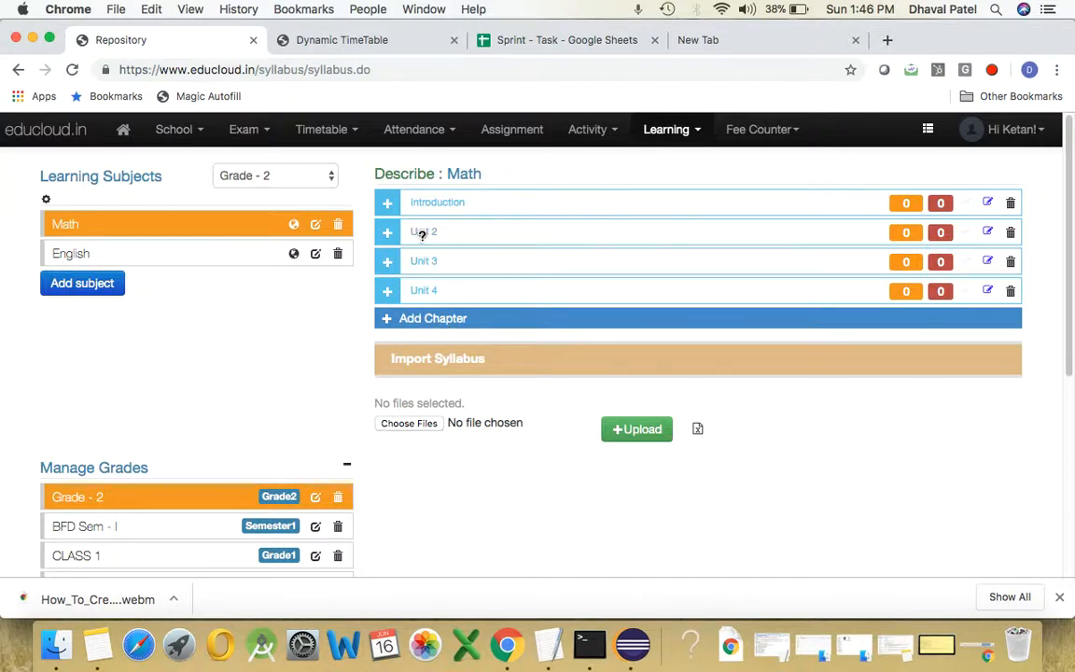
mouse_move(424, 232)
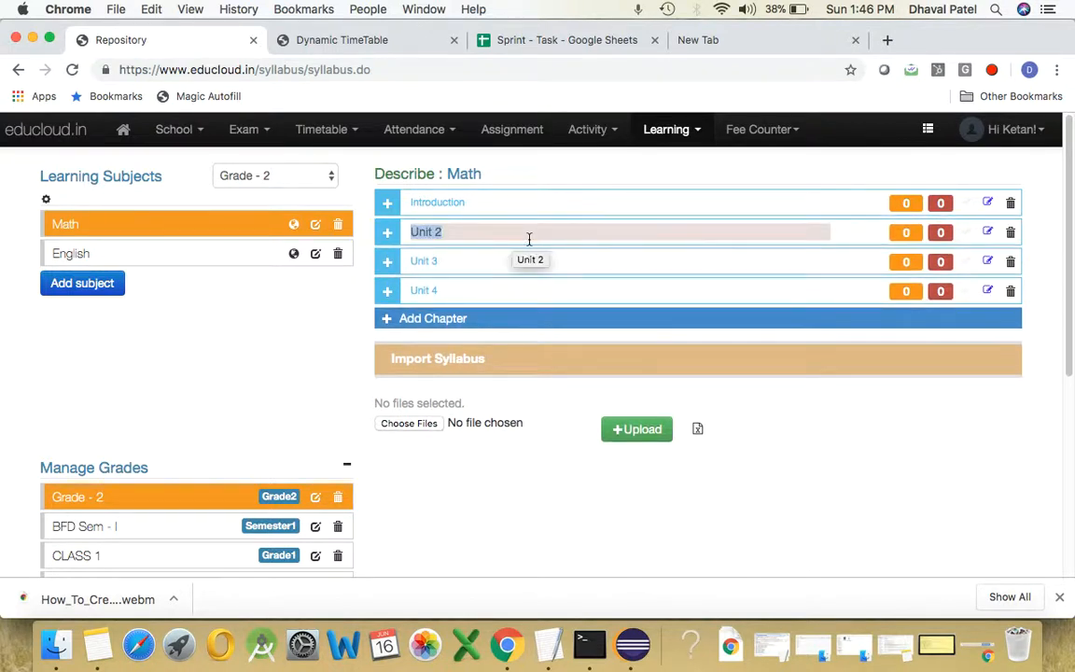
Change the Unit 2 chapter title to 'Chapter Name'
type("Chapter Naem")
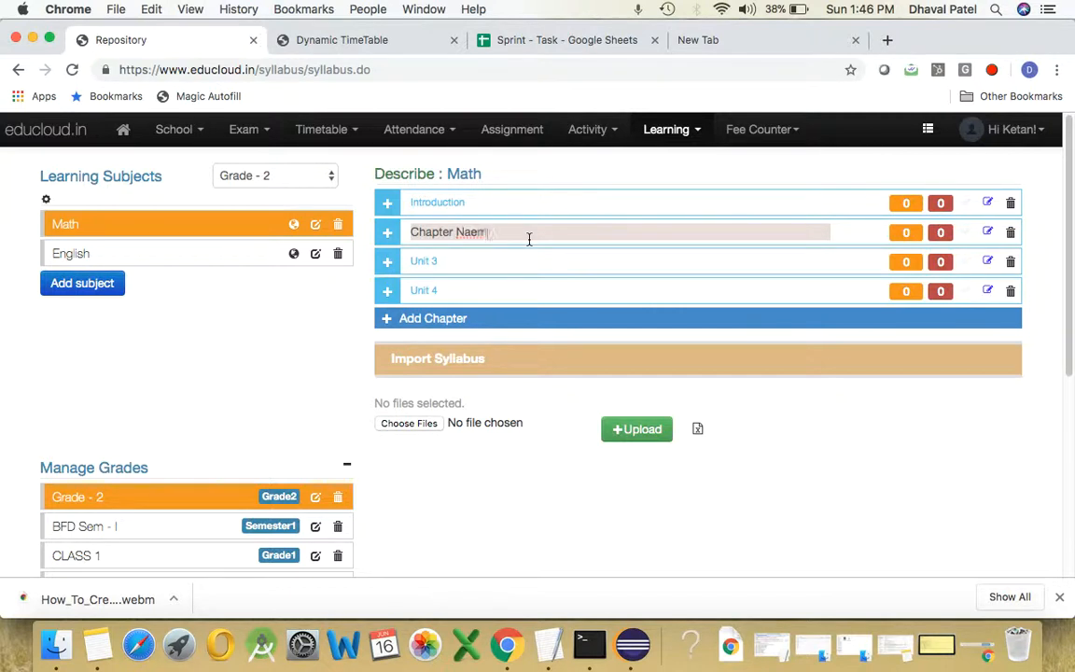
type("Chapter Name")
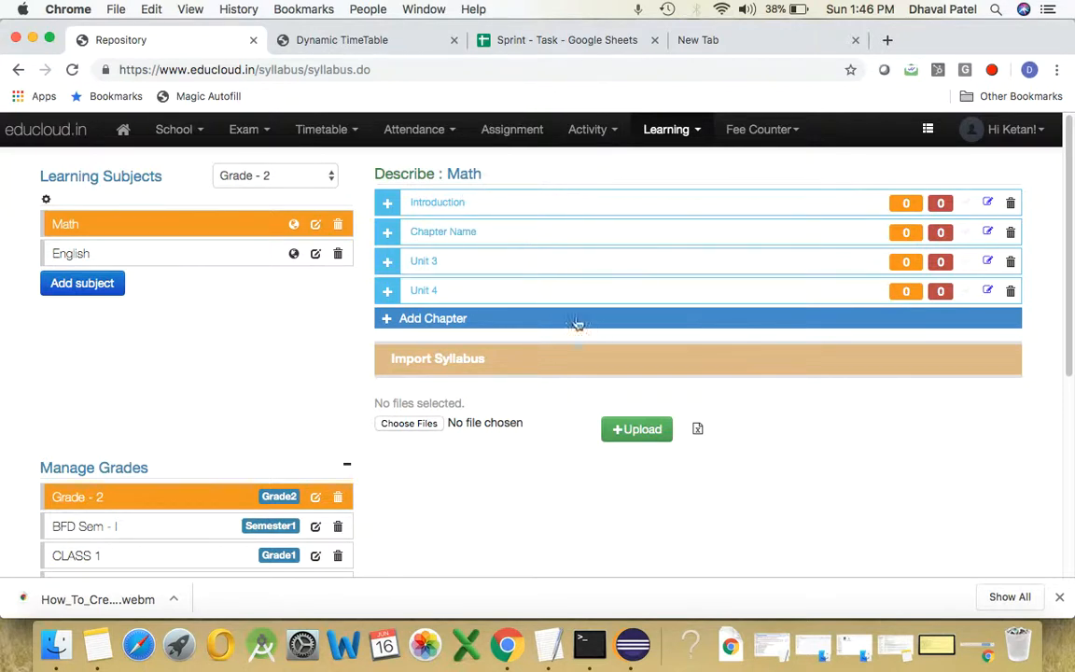
mouse_move(433, 338)
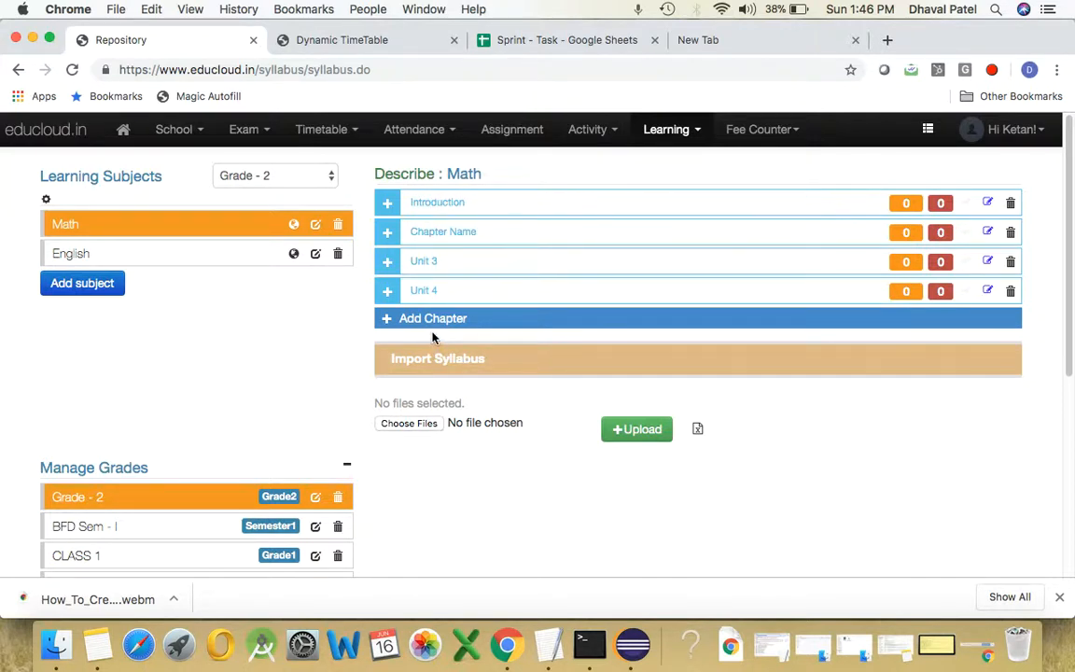
mouse_move(440, 333)
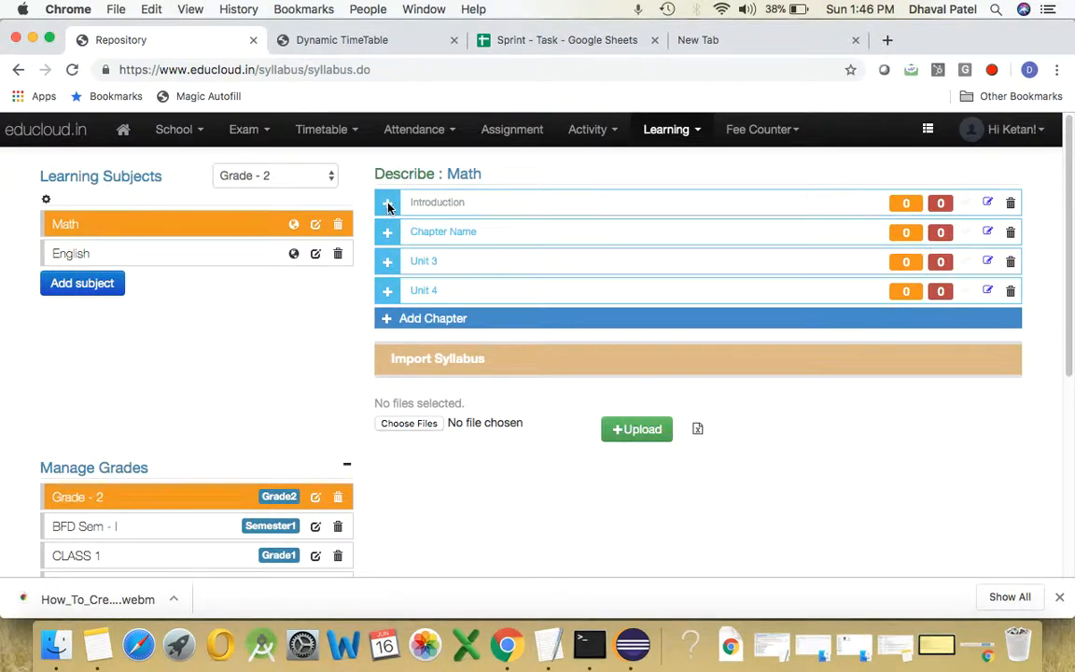
Expand Introduction, add its topics and name the first one T - 1
left_click(387, 202)
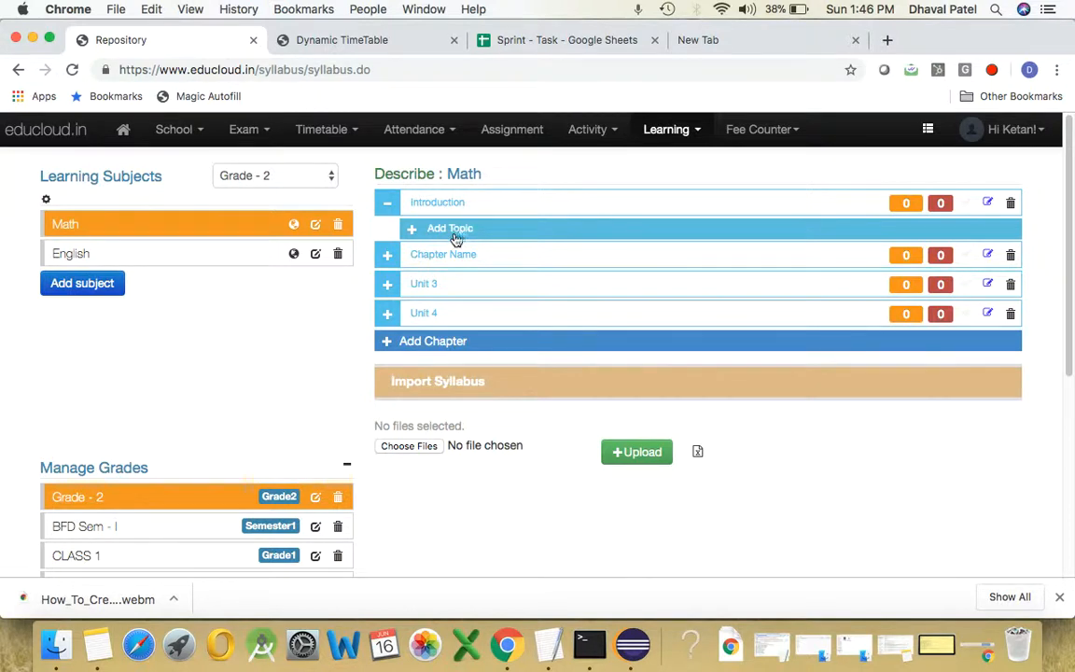
mouse_move(451, 233)
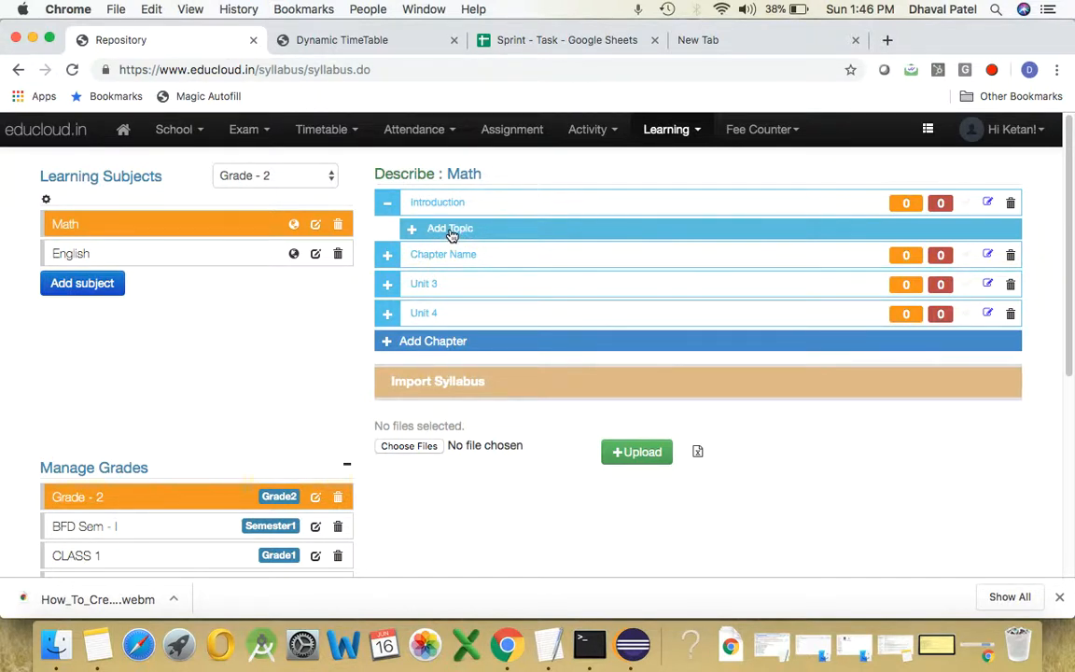
left_click(449, 227)
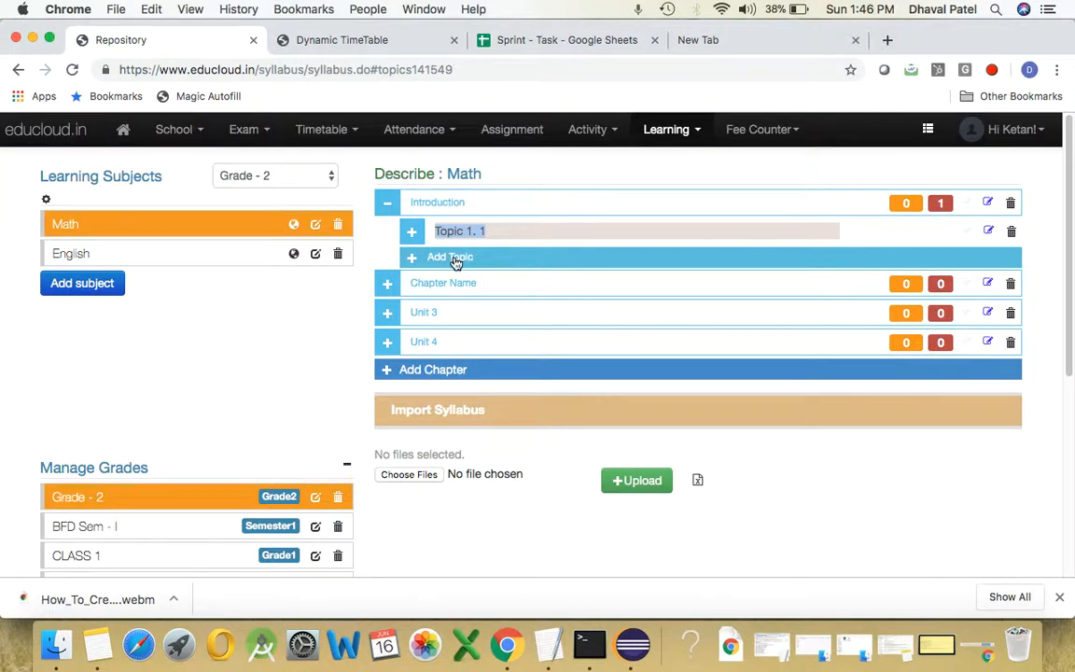
left_click(450, 256)
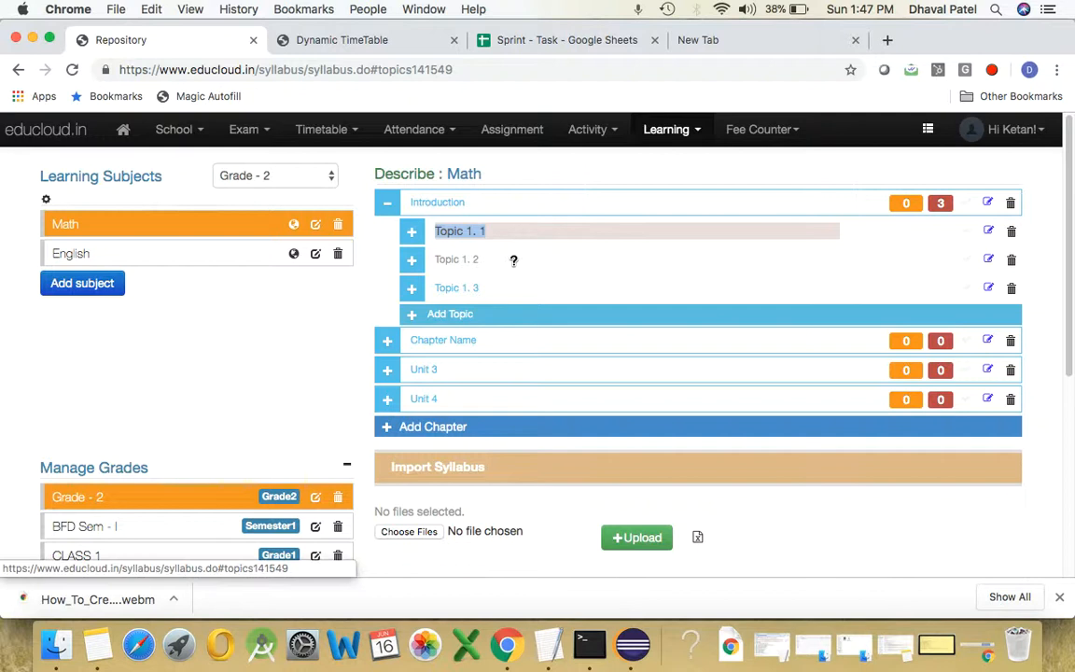
type("T - 1")
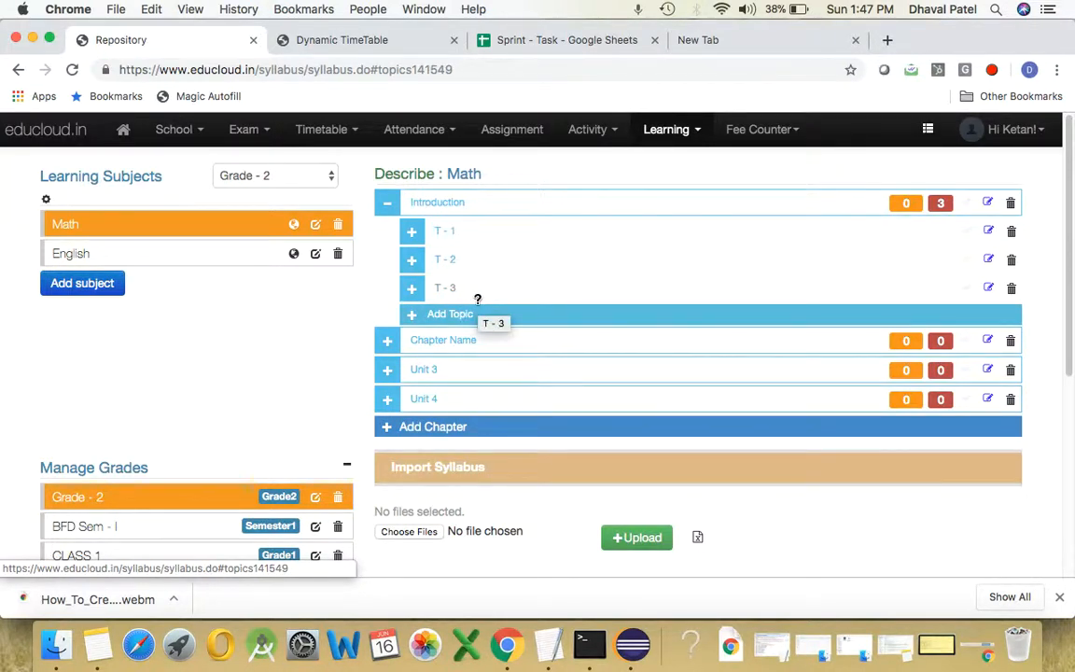
mouse_move(600, 202)
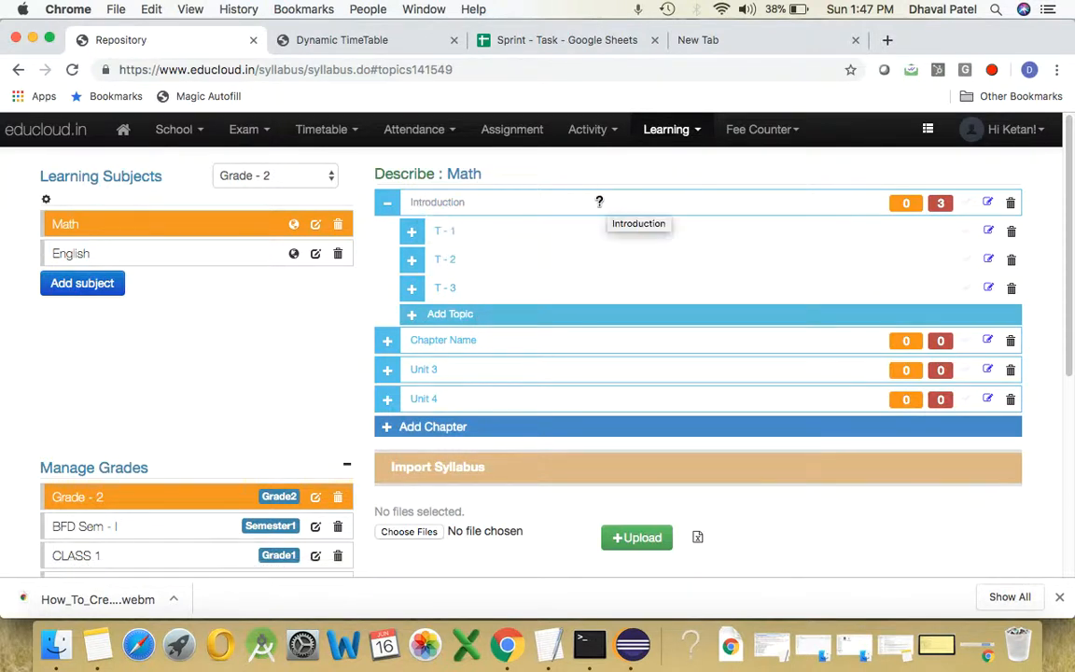
mouse_move(457, 260)
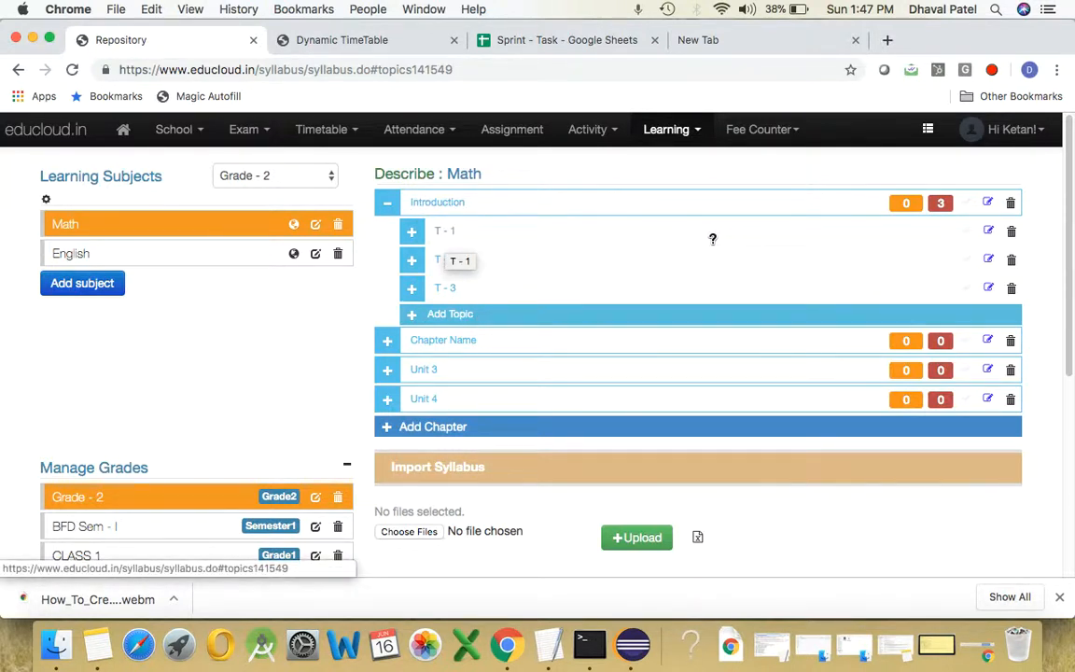
mouse_move(554, 331)
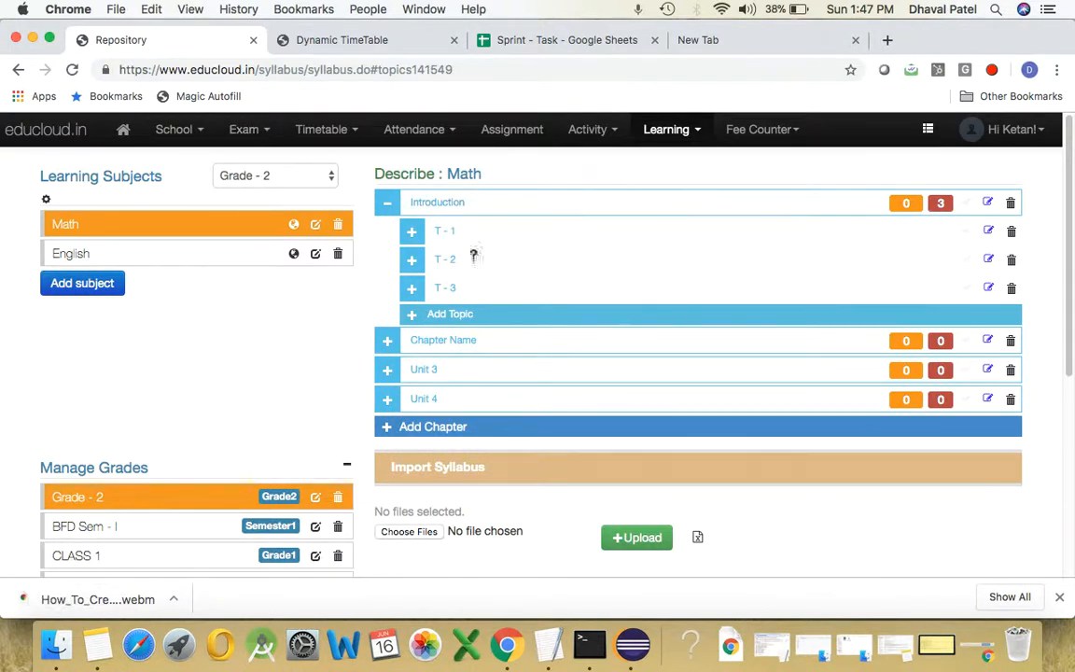
mouse_move(428, 280)
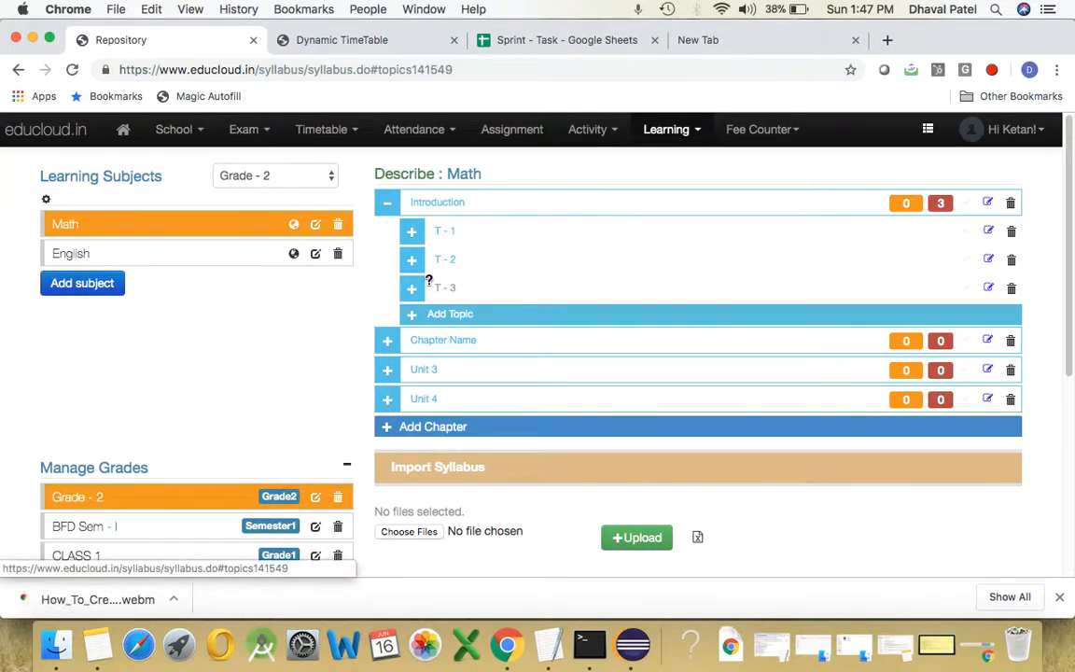
mouse_move(523, 291)
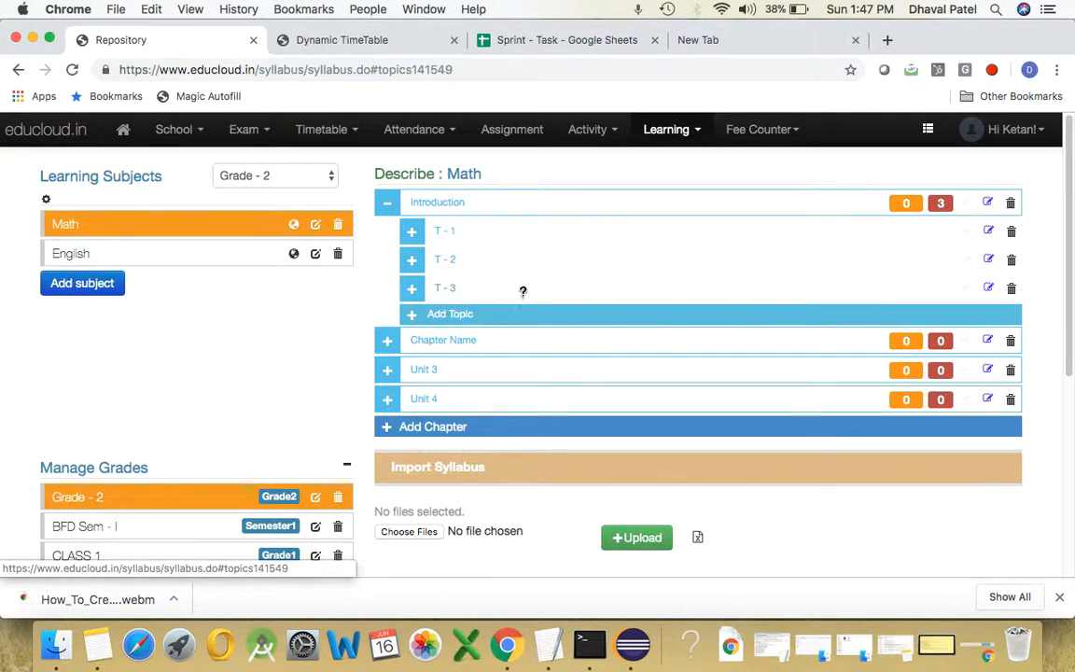
mouse_move(522, 292)
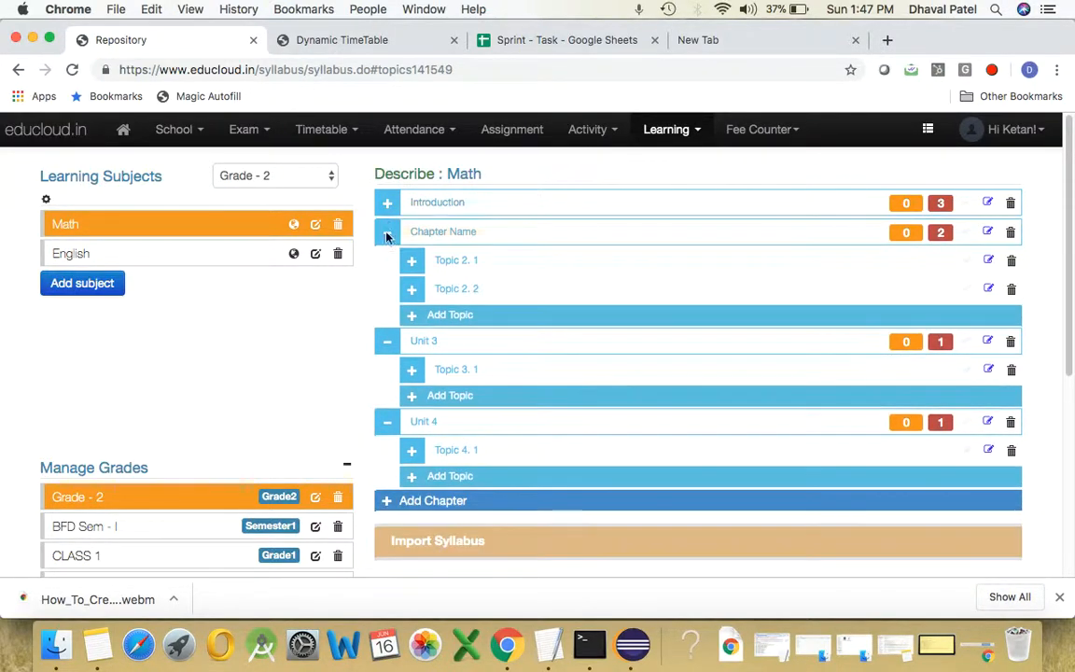
Expand and collapse the Introduction and Chapter Name chapters to check their topics
left_click(387, 232)
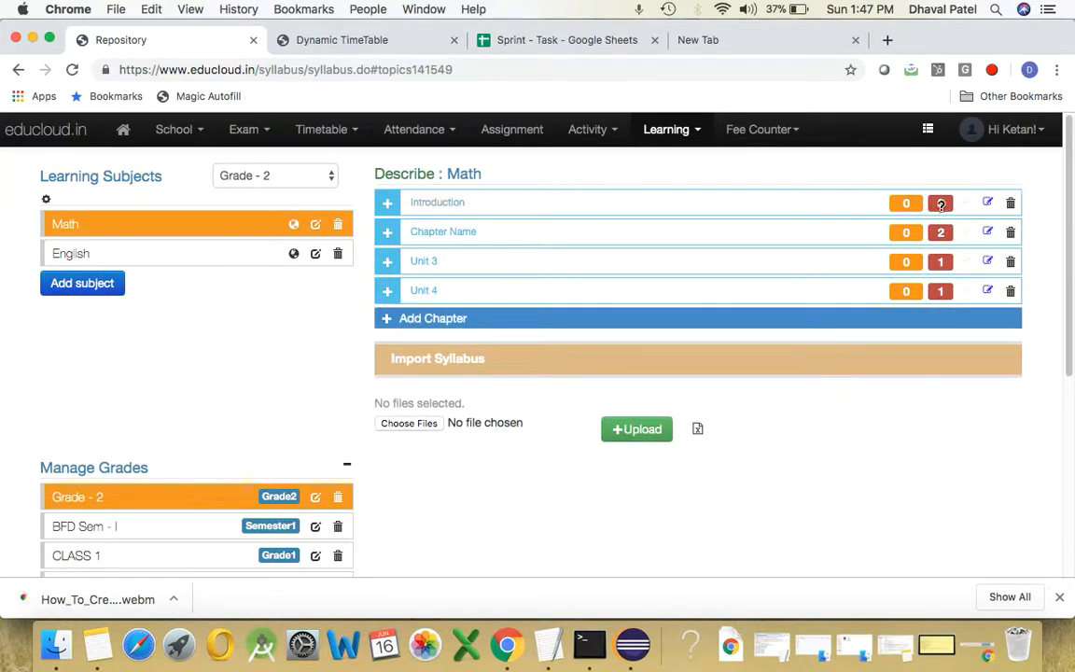
left_click(387, 202)
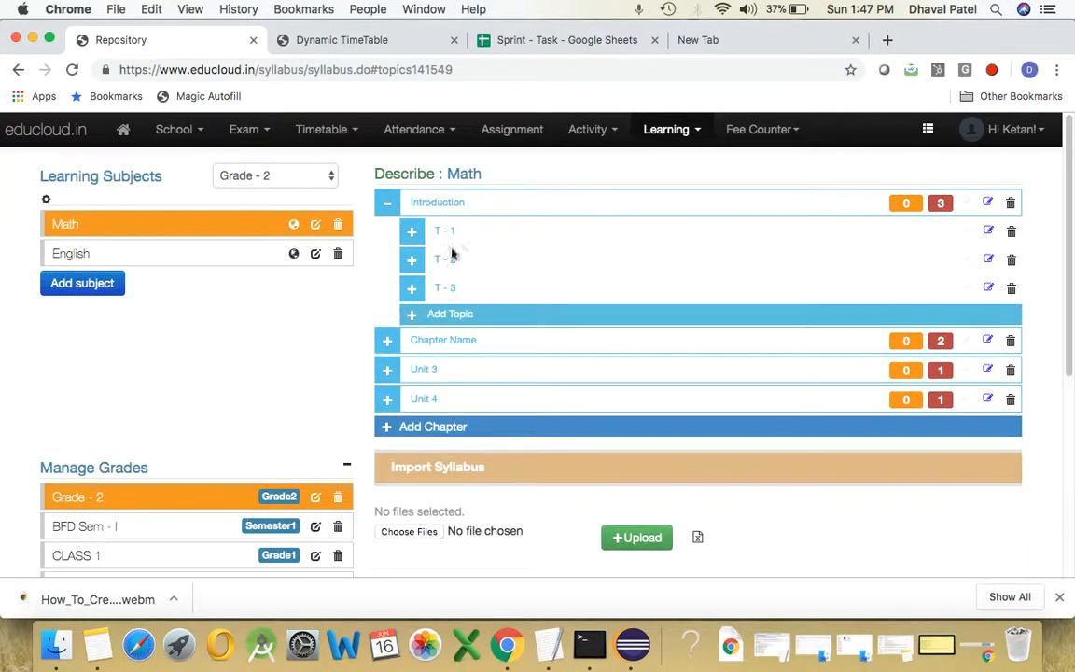
mouse_move(395, 221)
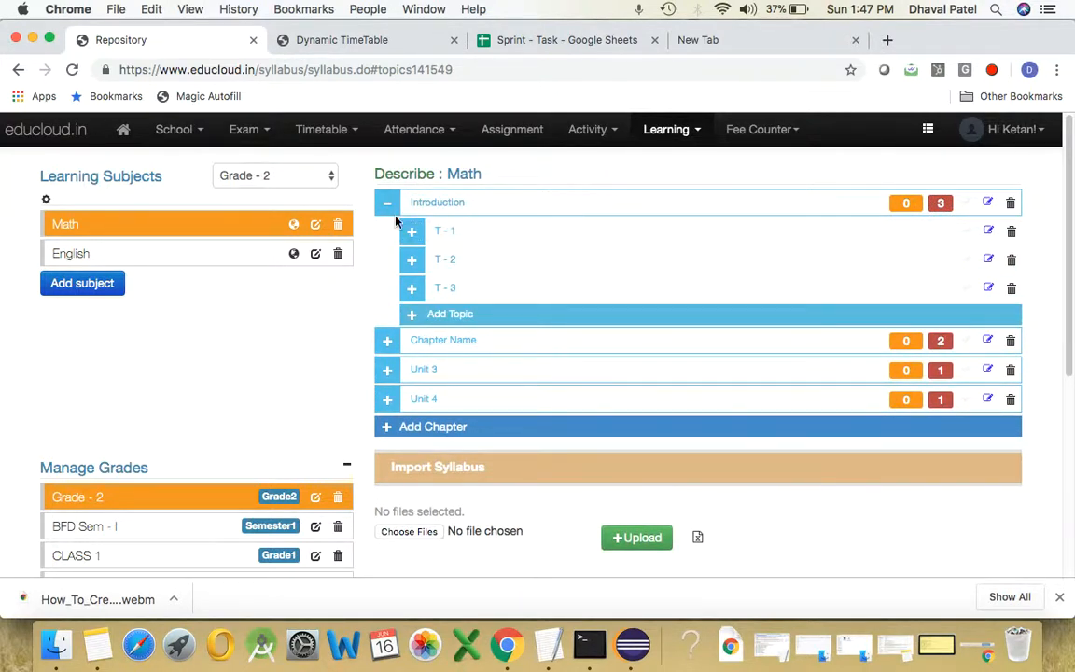
left_click(386, 202)
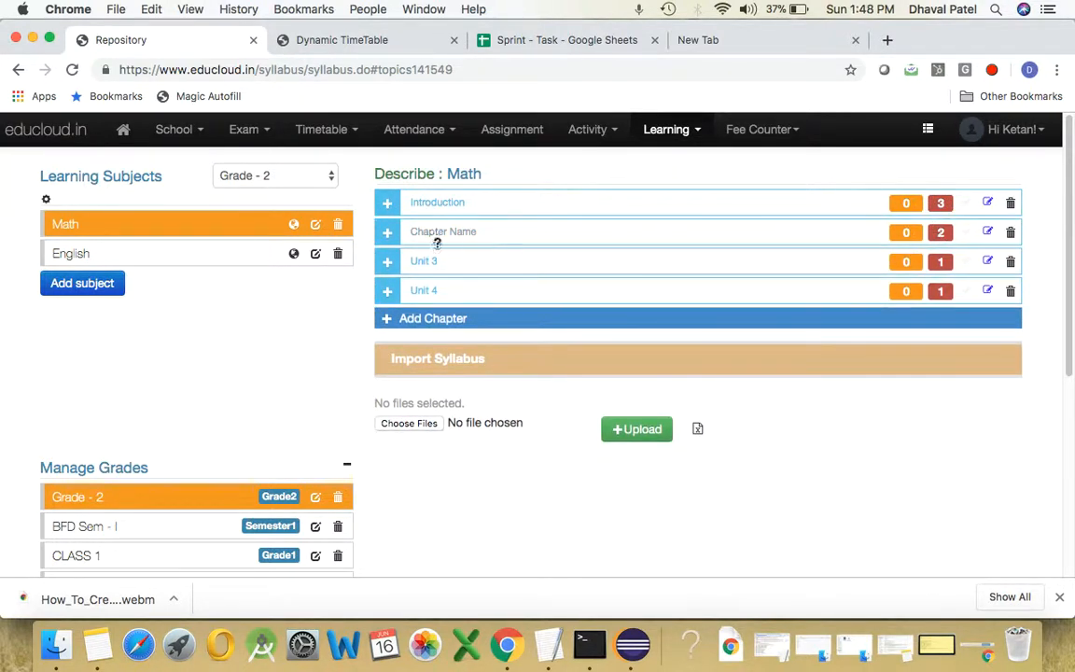
left_click(387, 231)
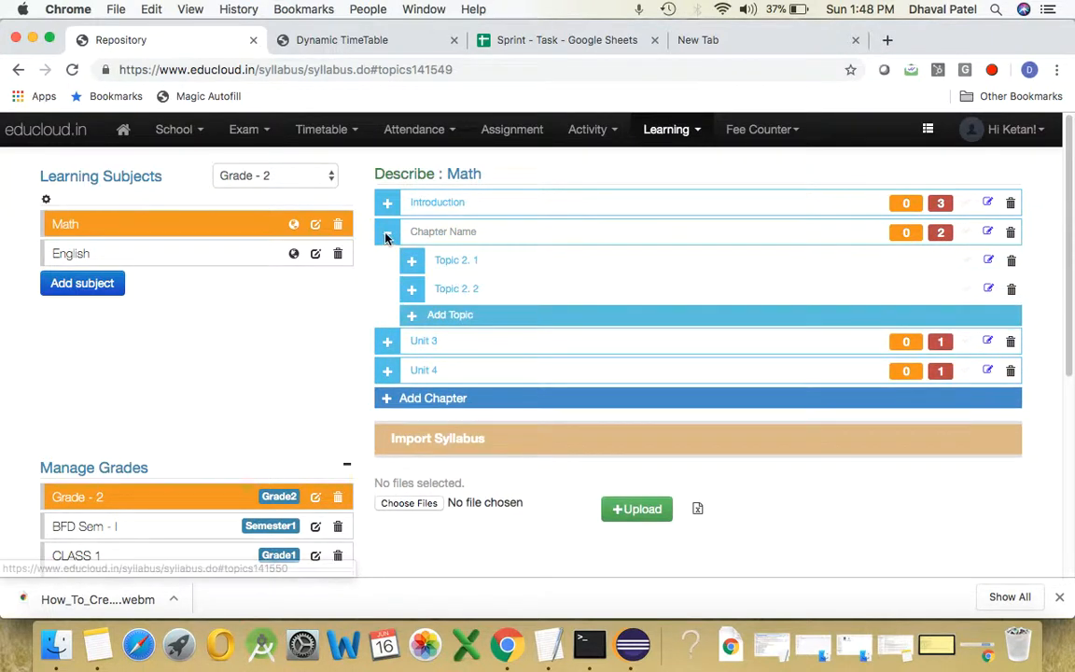
left_click(387, 232)
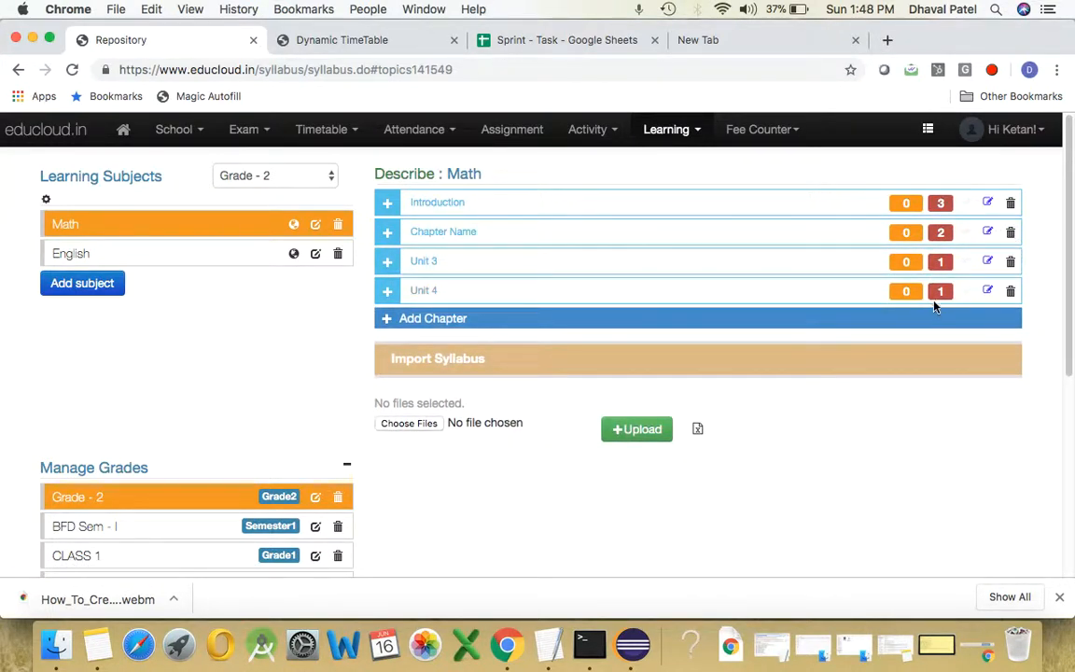
left_click(386, 231)
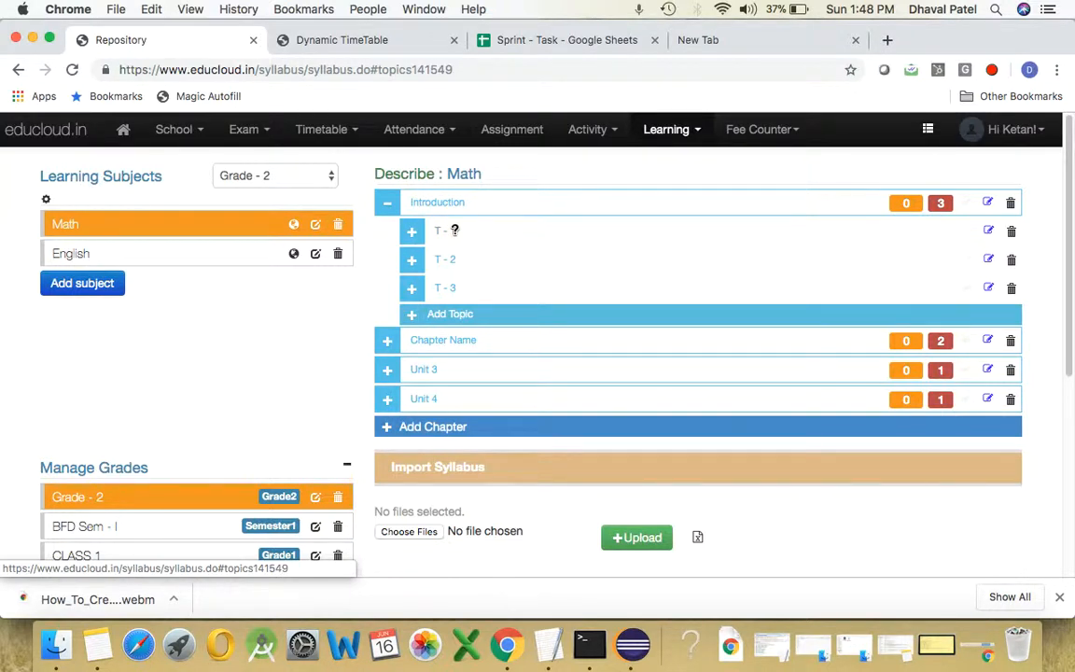
mouse_move(412, 233)
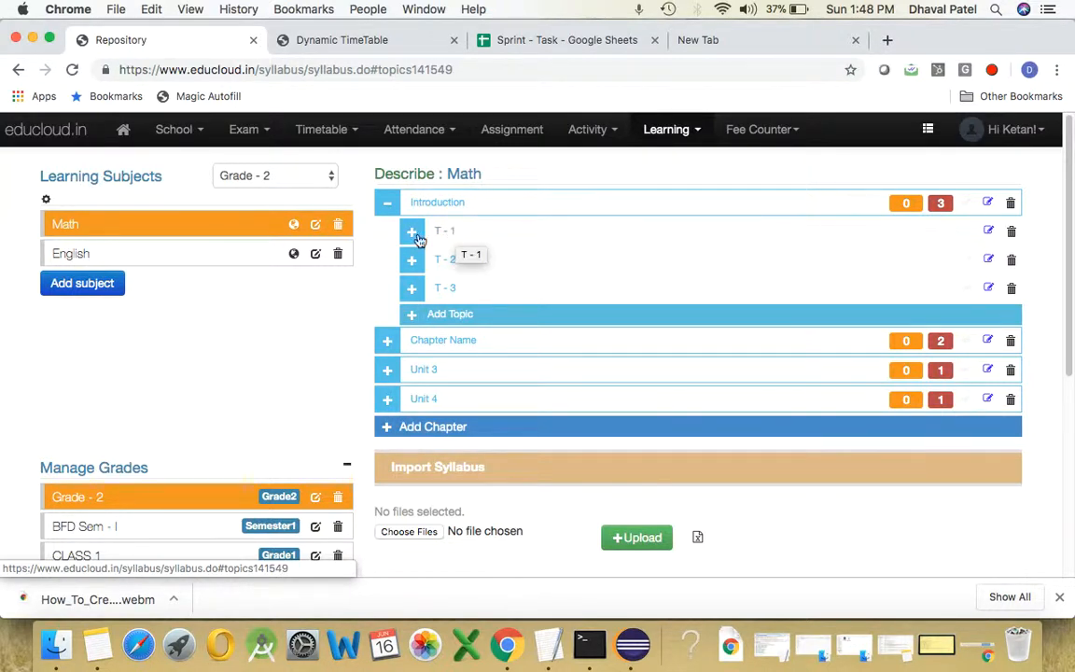
mouse_move(988, 232)
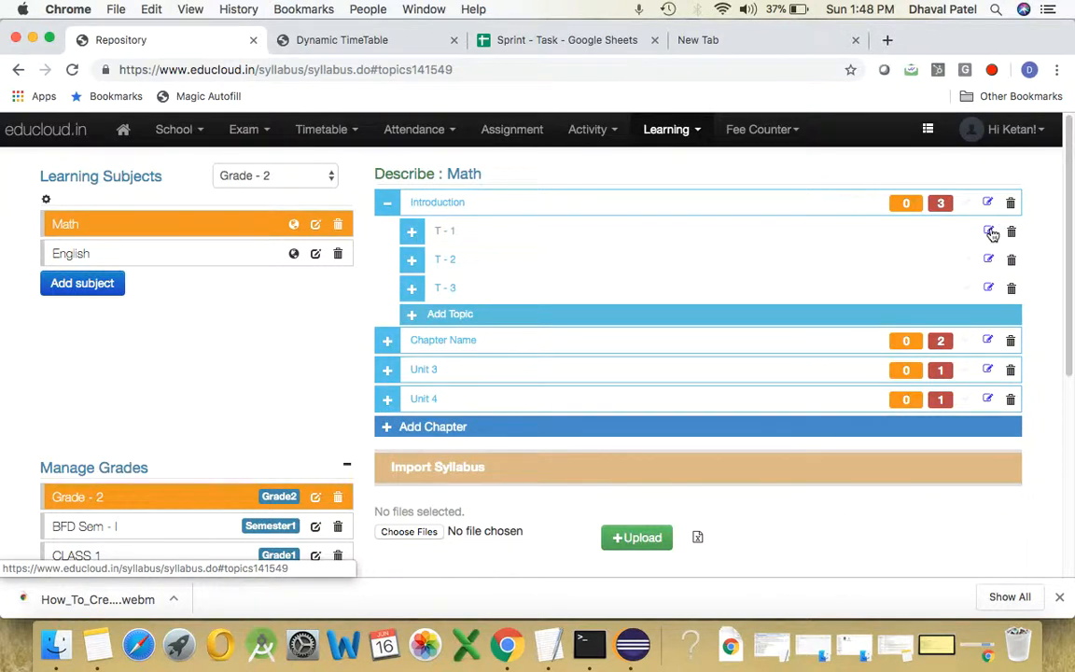
Open Edit Topic Info for T - 1 and browse its assignments and methodology fields
left_click(987, 231)
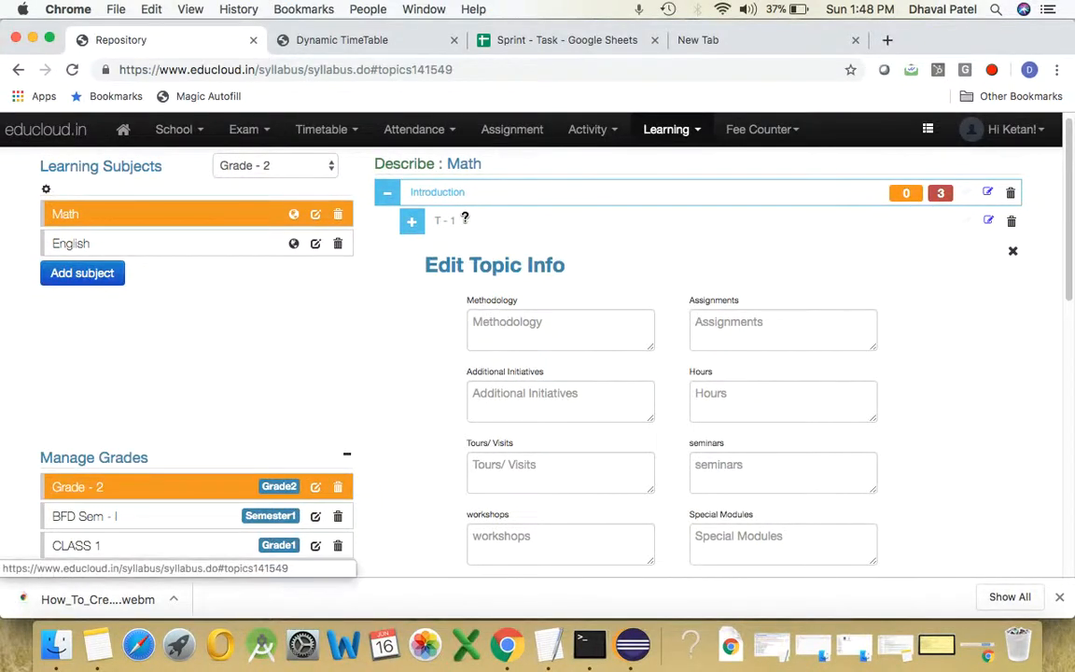
left_click(782, 330)
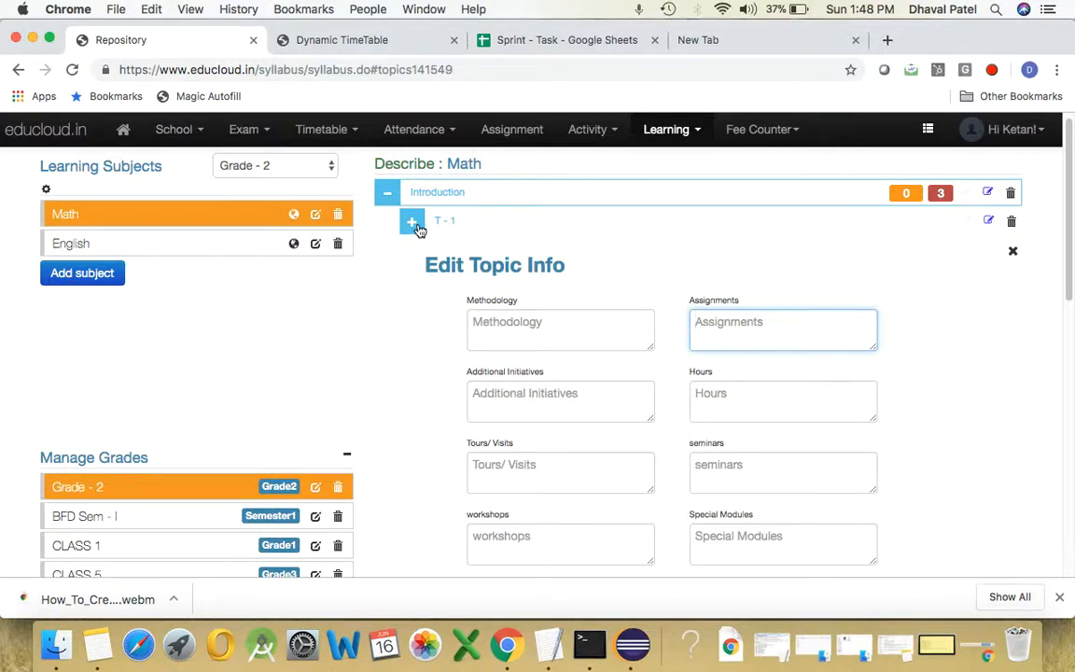
mouse_move(548, 481)
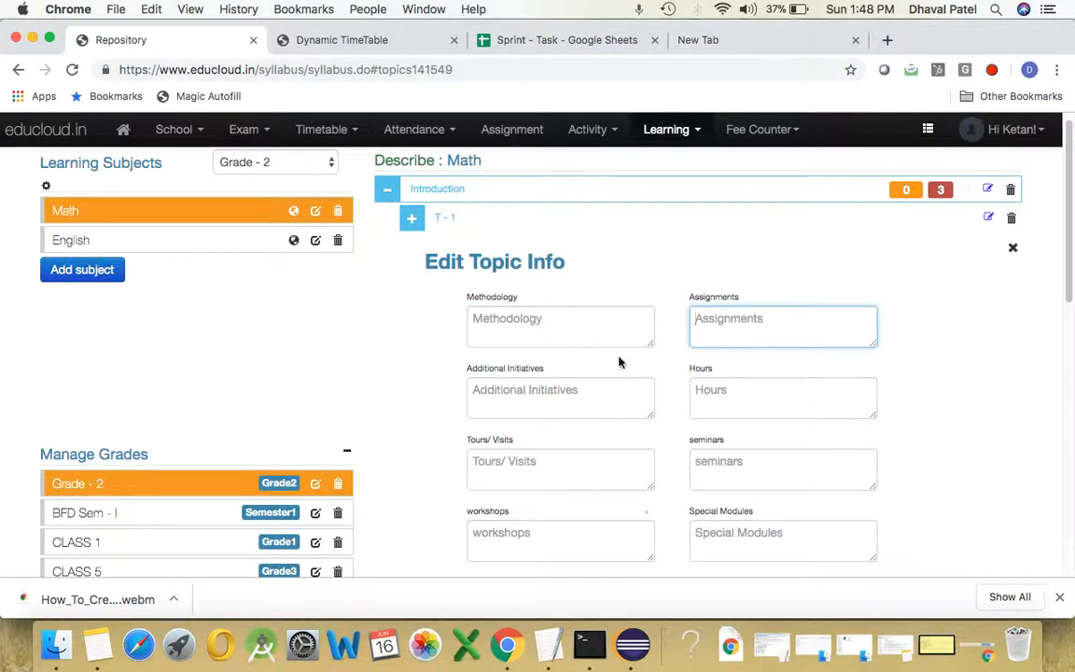
mouse_move(546, 448)
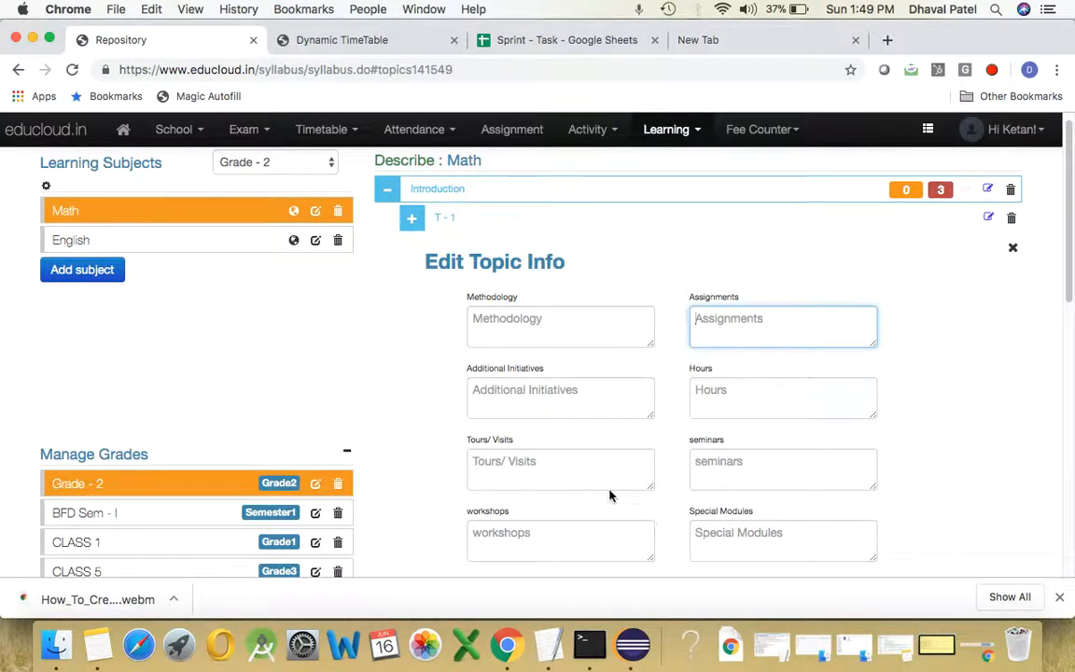
scroll("down", 3)
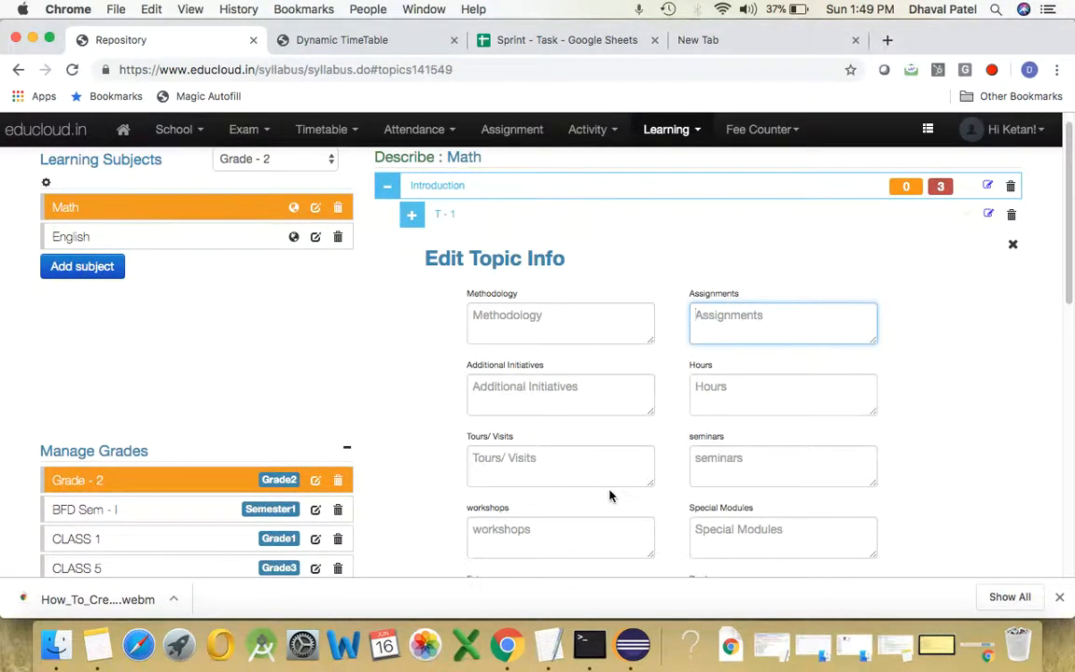
scroll("down", 3)
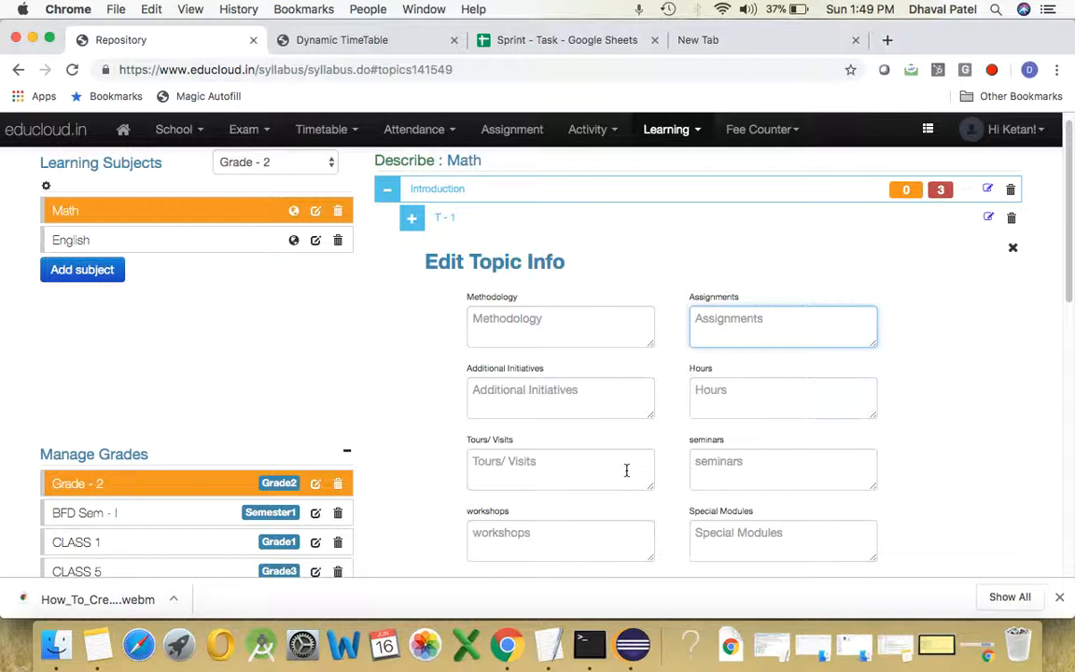
mouse_move(556, 446)
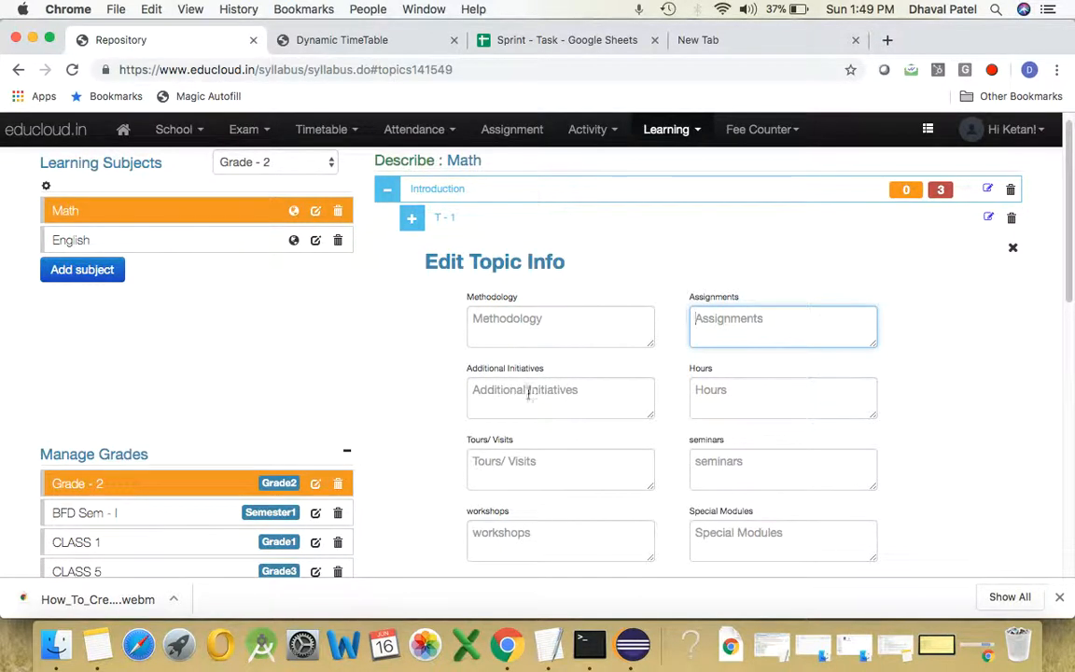
left_click(561, 327)
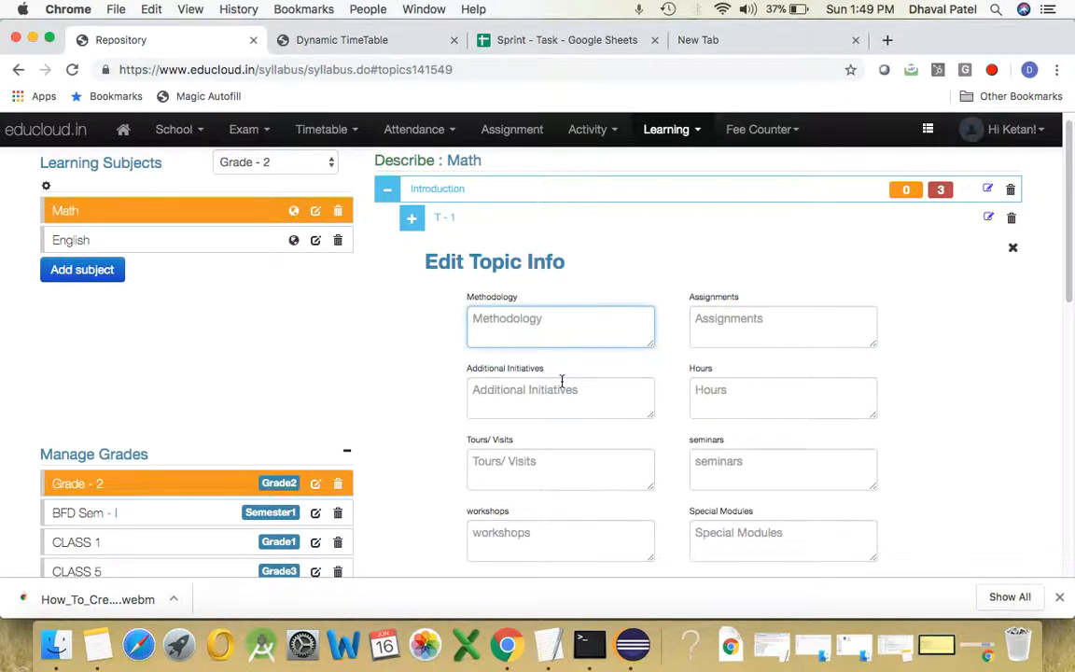
scroll("down", 3)
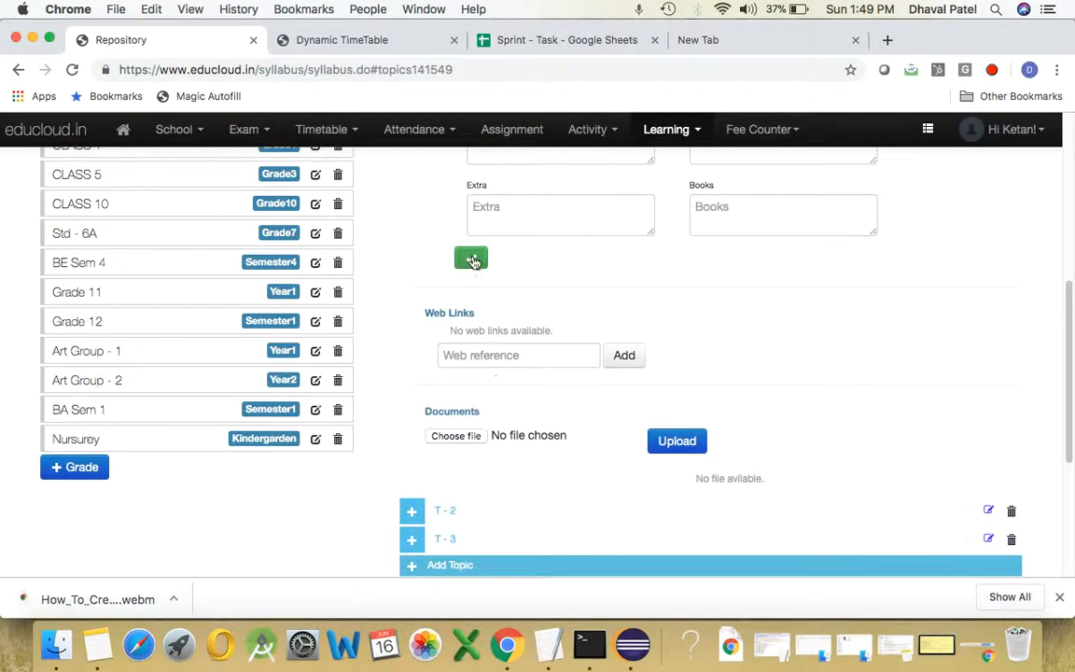
left_click(471, 259)
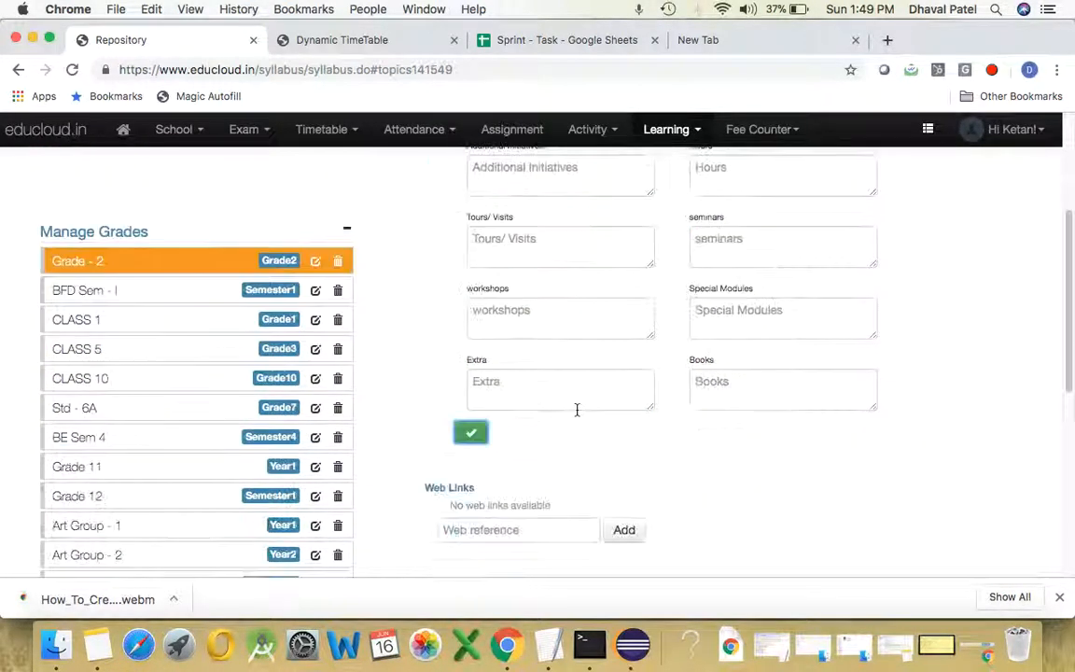
scroll("down", 3)
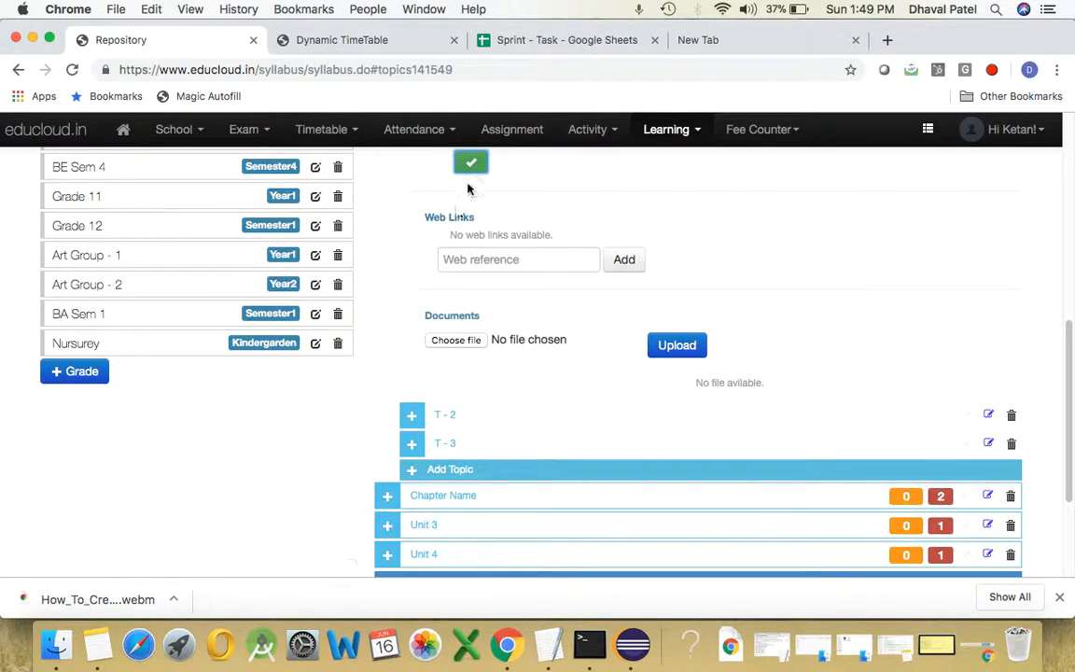
mouse_move(451, 222)
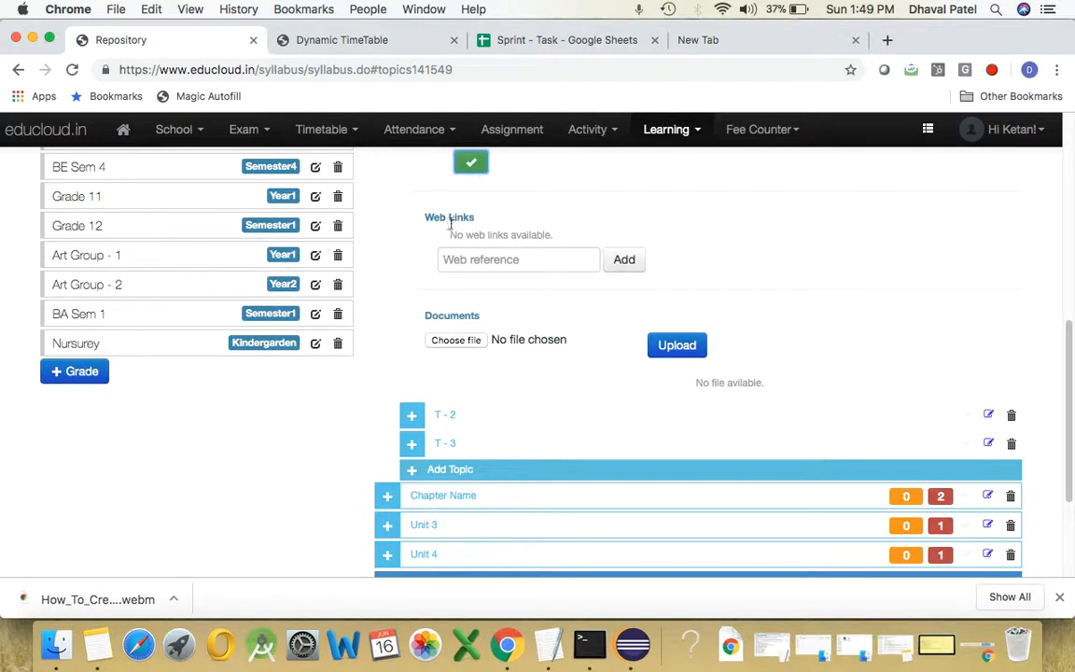
type("www.google.com")
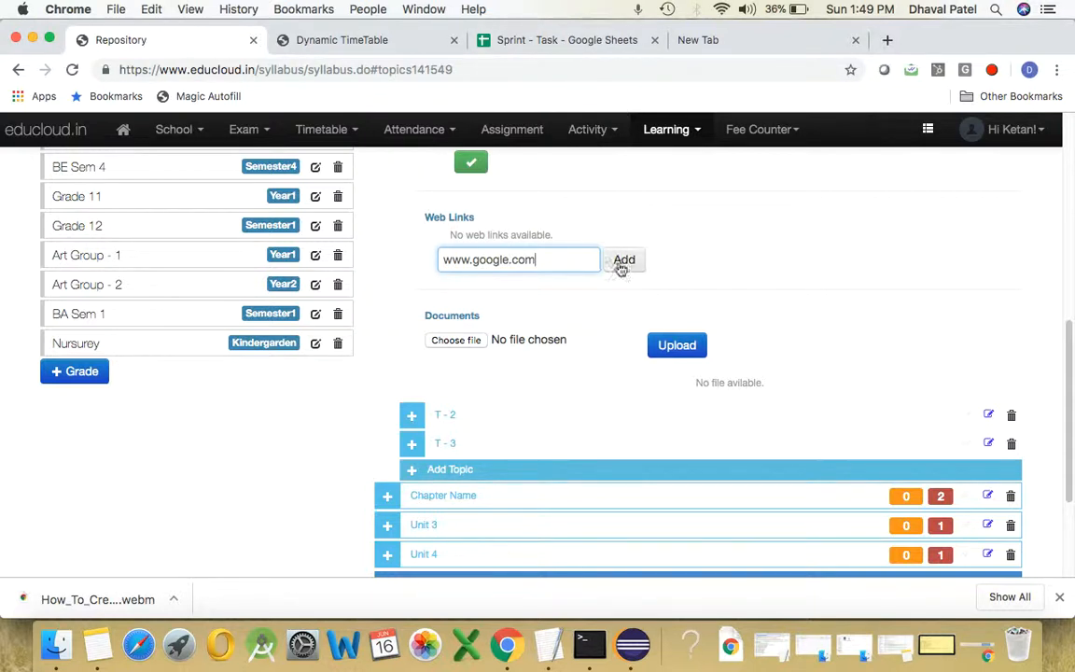
left_click(623, 259)
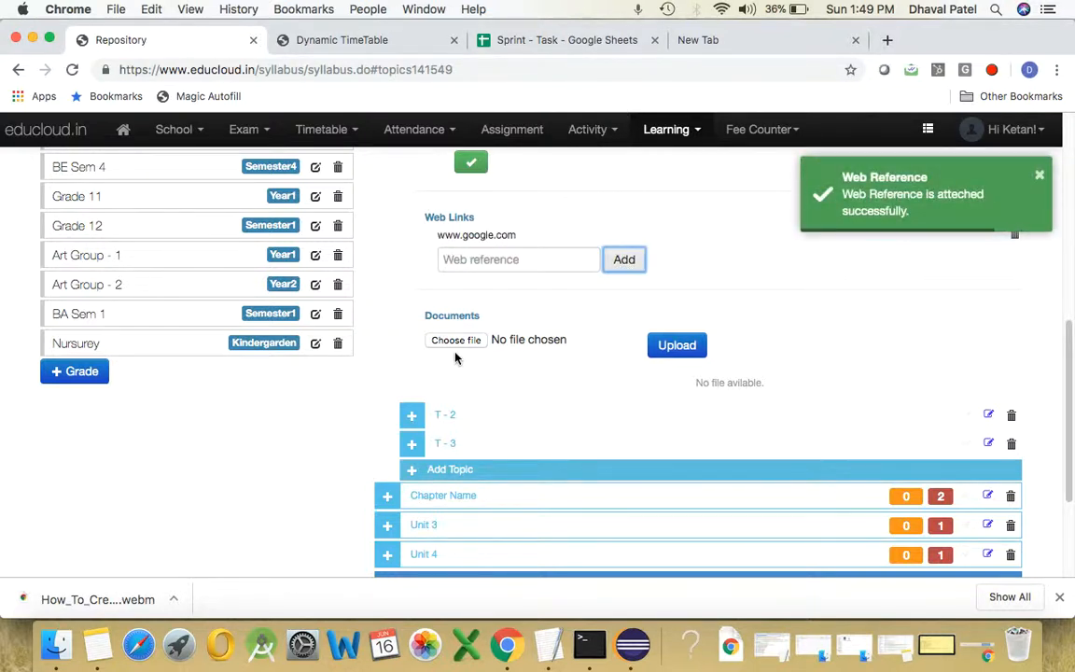
mouse_move(455, 340)
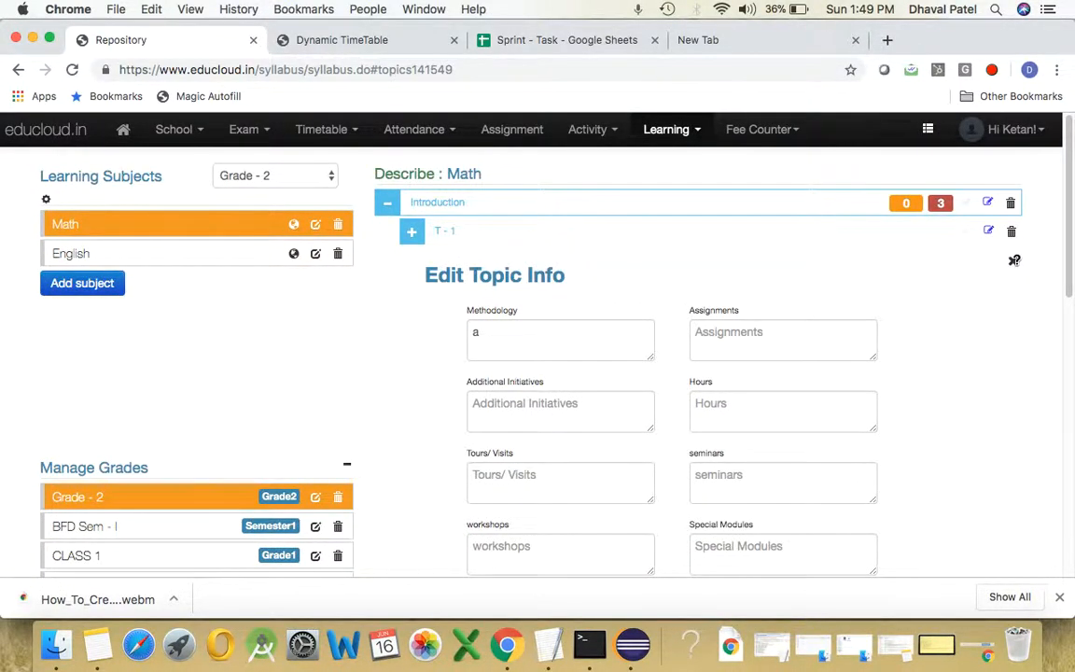
Close T - 1's Edit Topic Info form and collapse the Introduction chapter
left_click(387, 202)
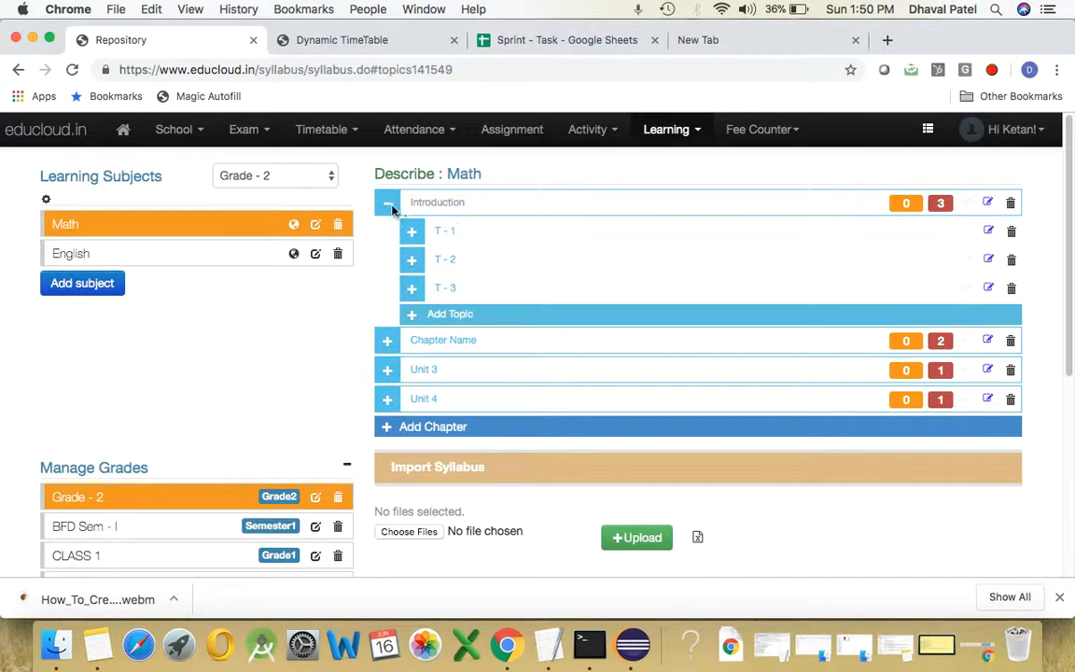
left_click(387, 203)
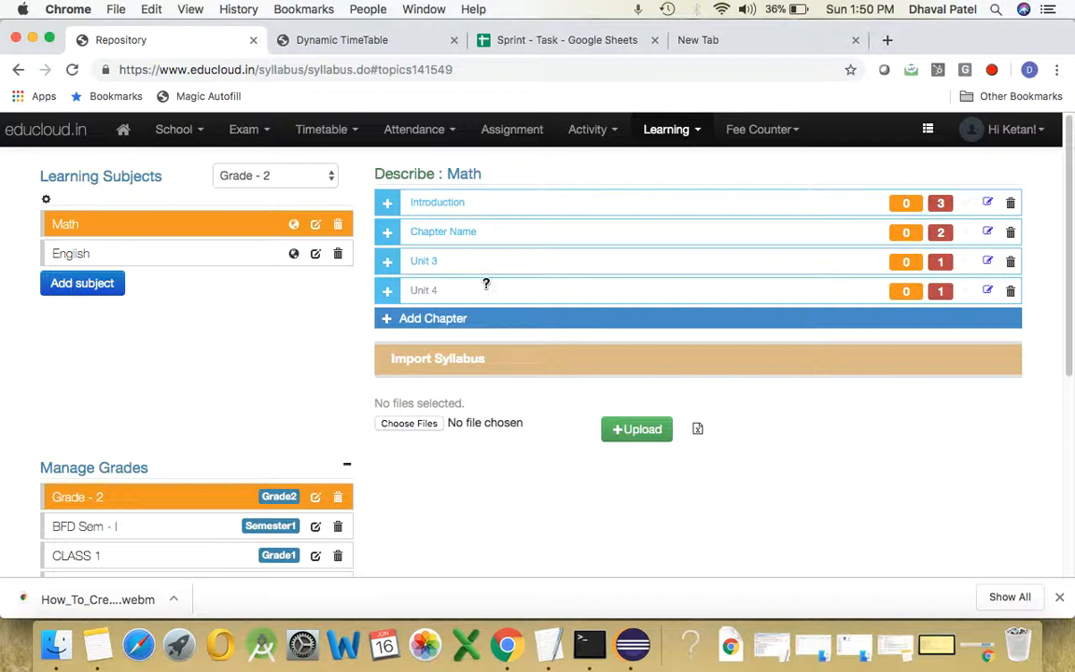
mouse_move(490, 271)
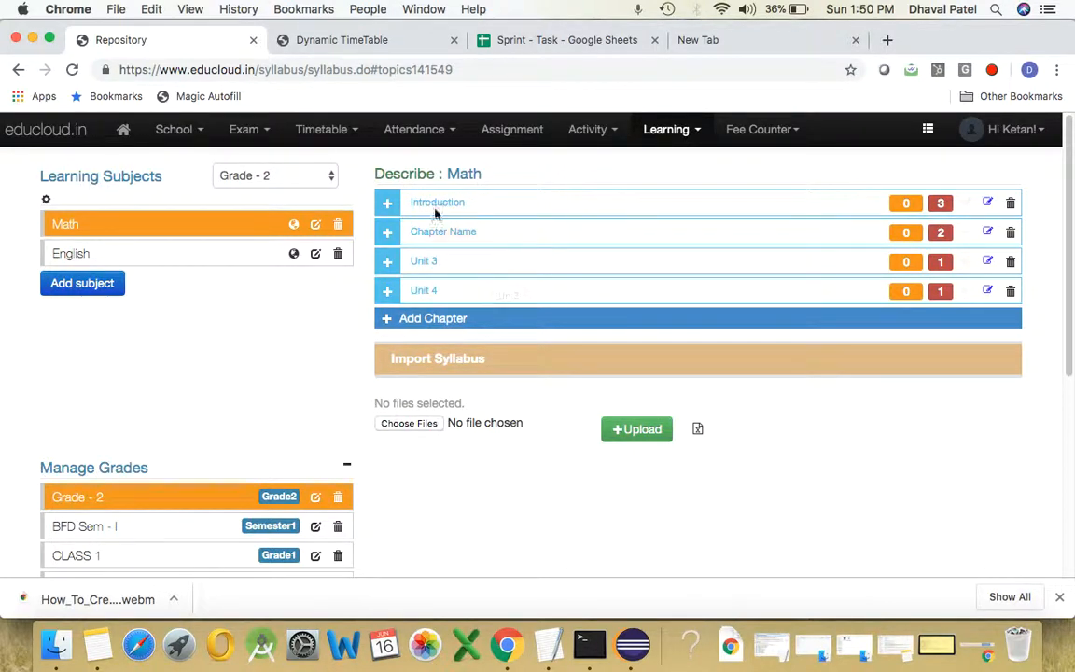
mouse_move(541, 319)
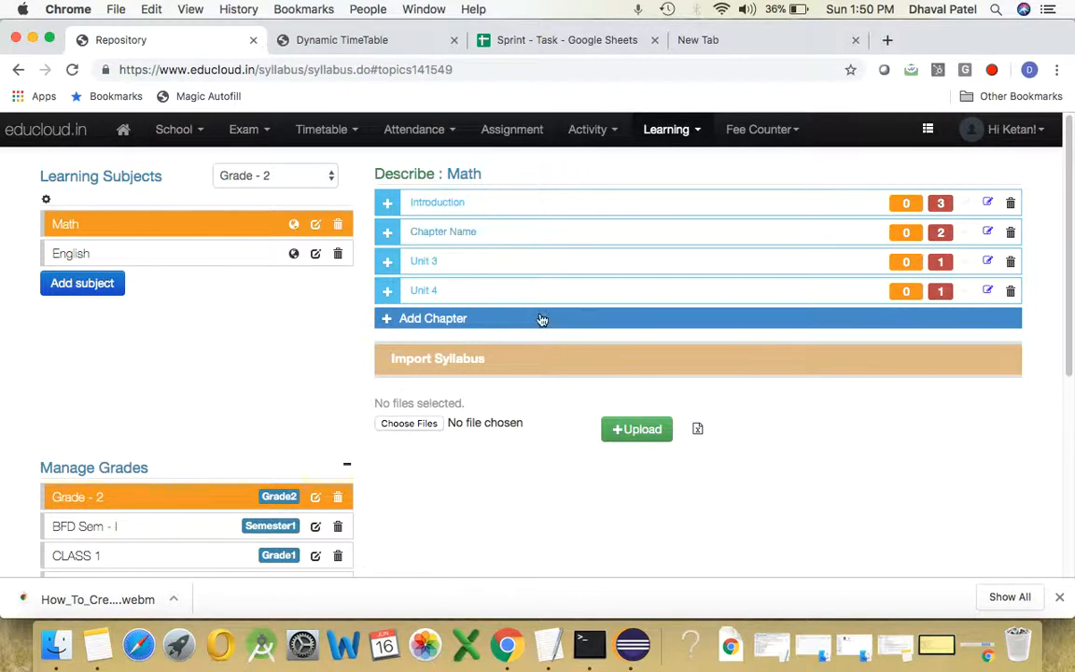